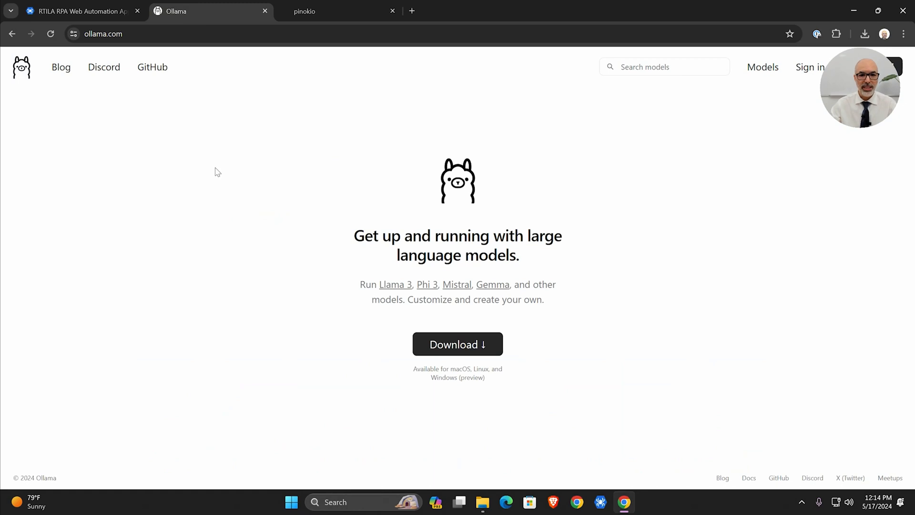
{"action": "mouse_move", "coordinate": [107, 54]}
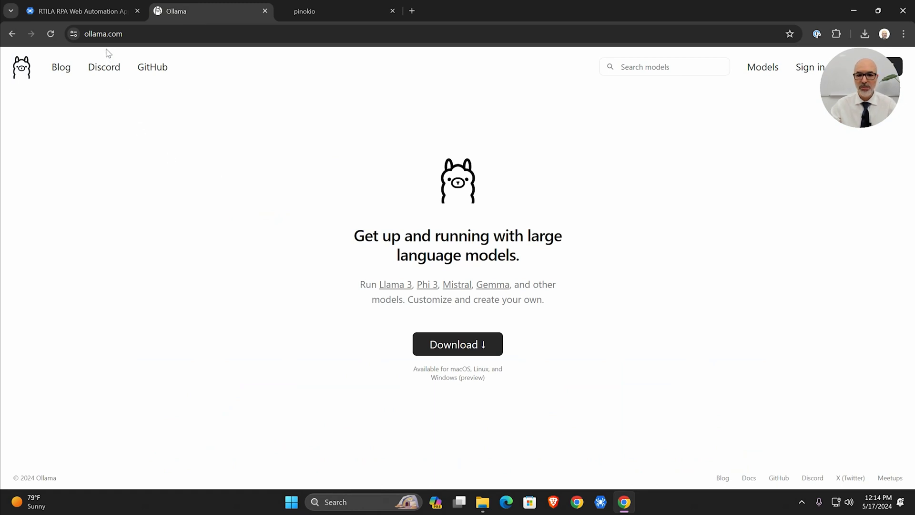
{"action": "mouse_move", "coordinate": [458, 344]}
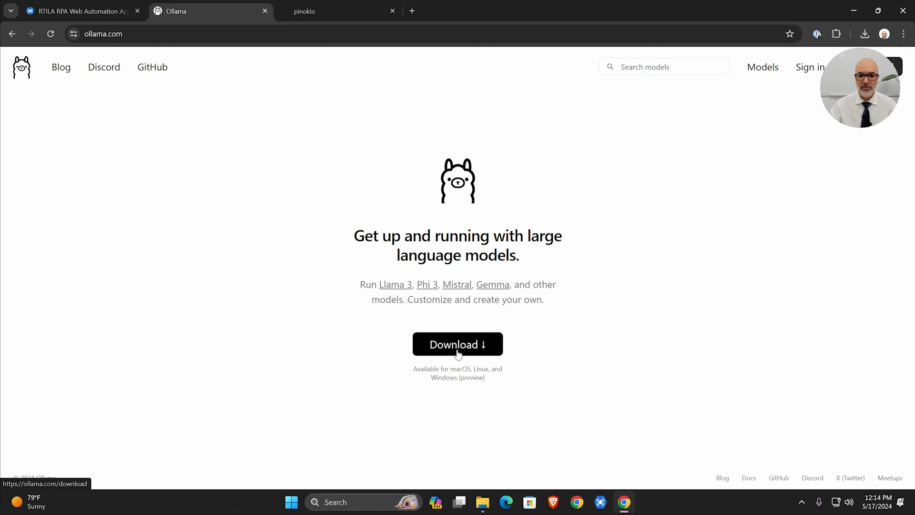
{"action": "mouse_move", "coordinate": [456, 362]}
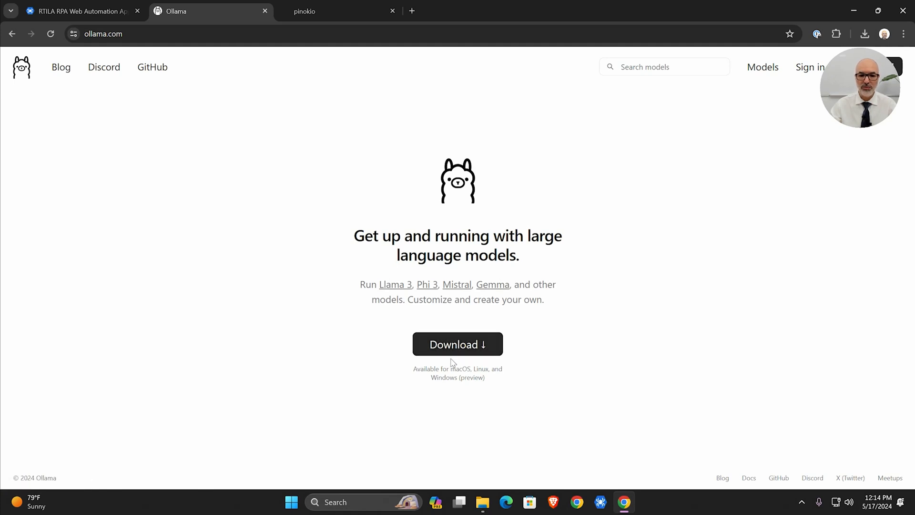
{"action": "mouse_move", "coordinate": [486, 365]}
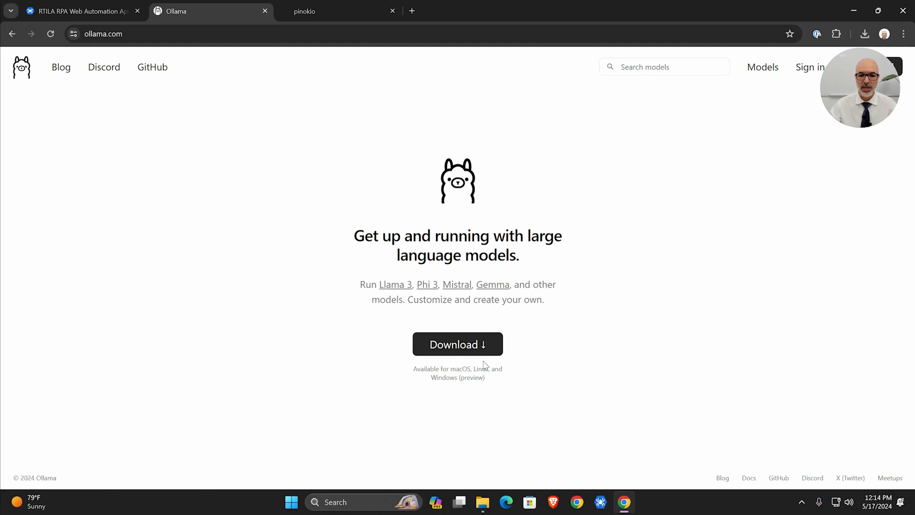
{"action": "mouse_move", "coordinate": [351, 231]}
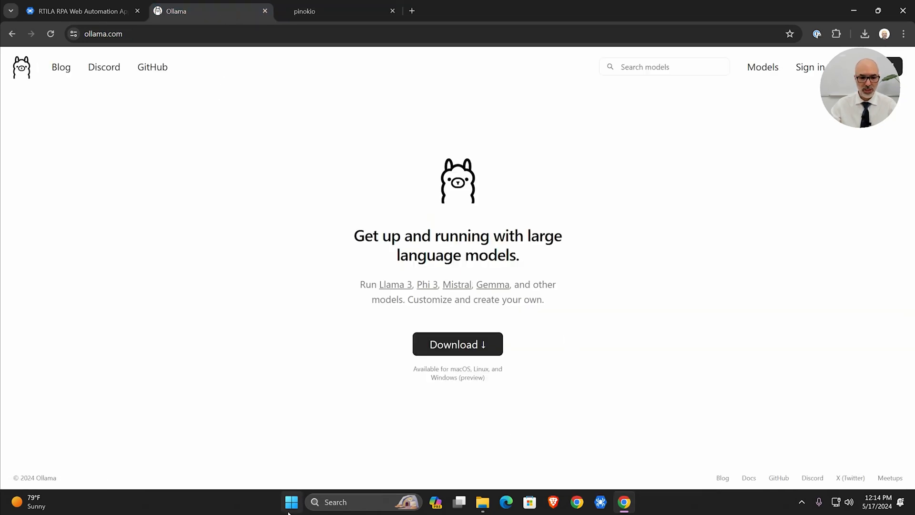
Launch Command Prompt and run 'ollama serve', which fails on a port conflict
{"action": "left_click", "coordinate": [291, 503]}
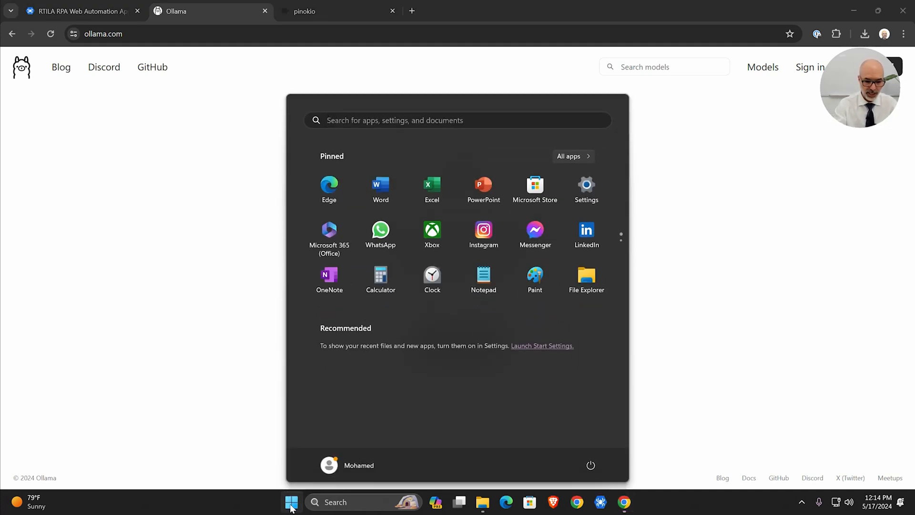
{"action": "type", "text": "ollama"}
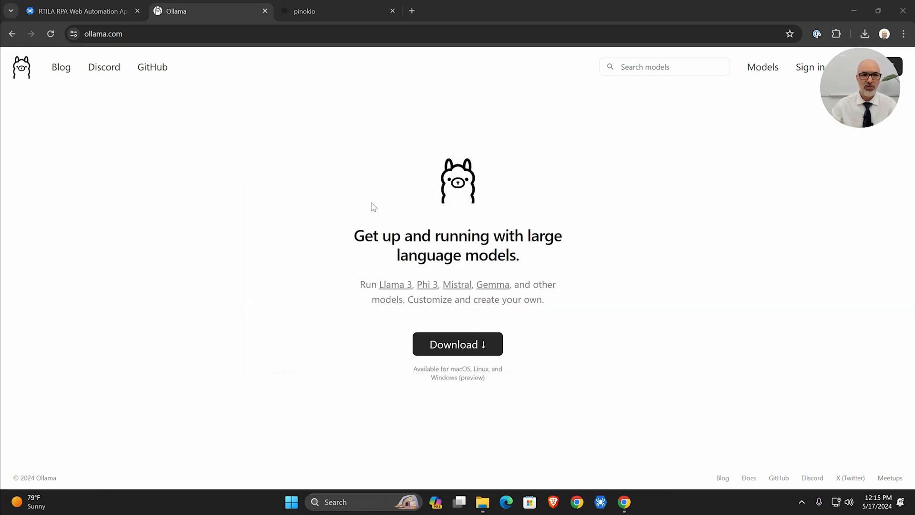
{"action": "mouse_move", "coordinate": [786, 507]}
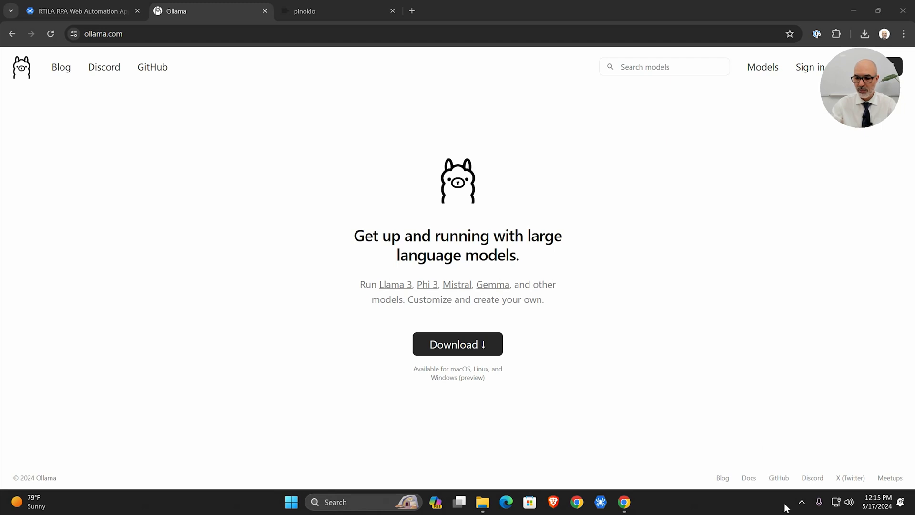
{"action": "left_click", "coordinate": [802, 501]}
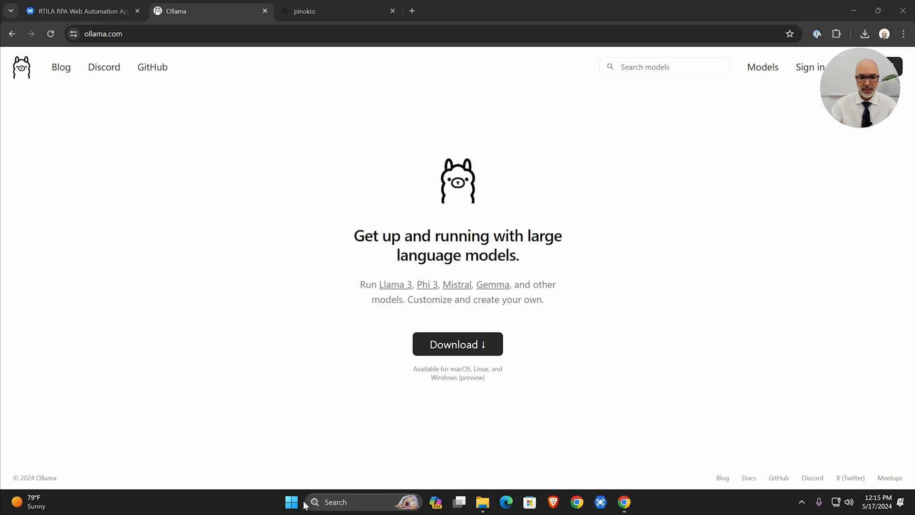
{"action": "left_click", "coordinate": [292, 502]}
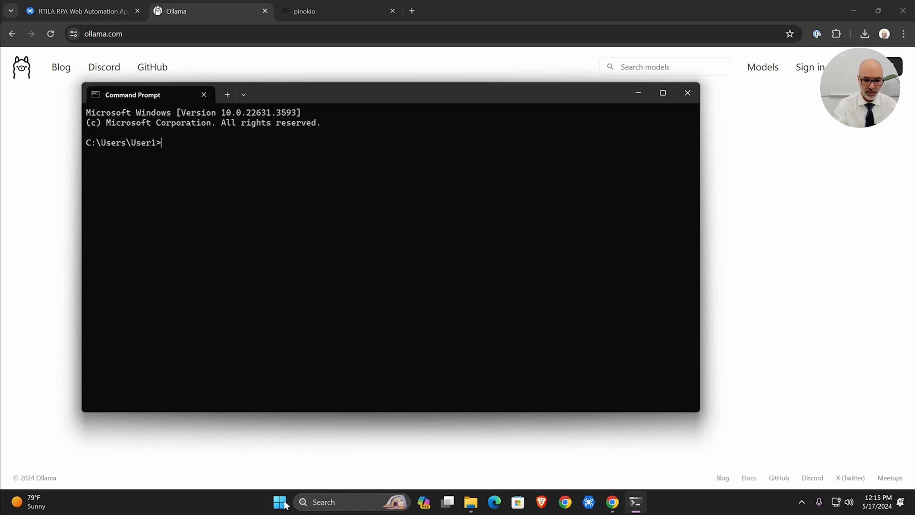
{"action": "type", "text": "ollama"}
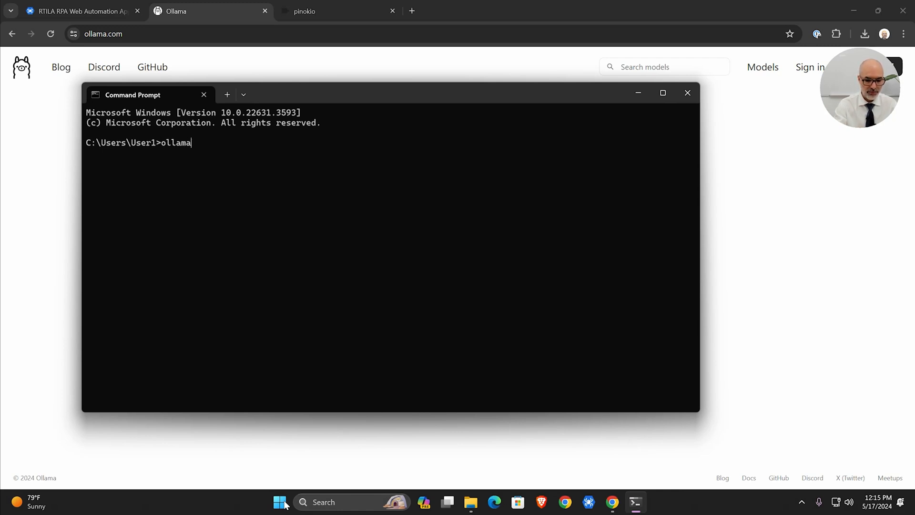
{"action": "type", "text": "serve"}
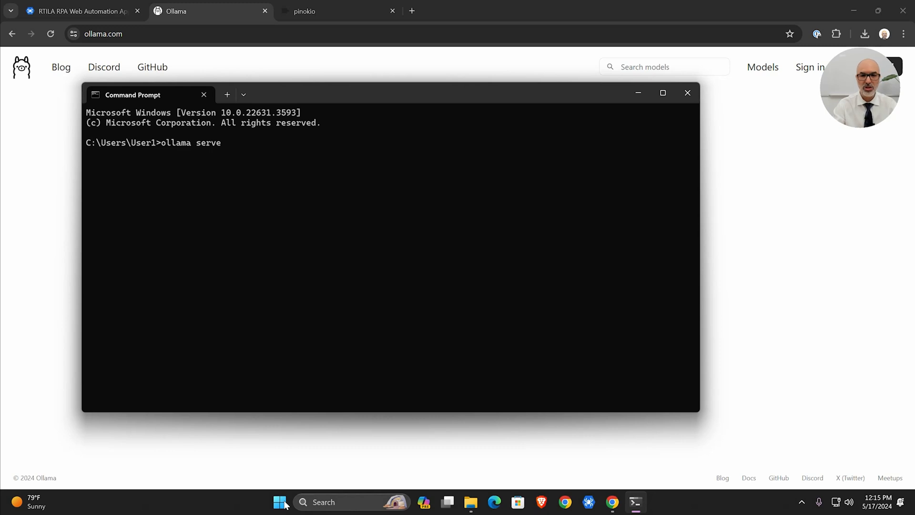
{"action": "key", "text": "Return"}
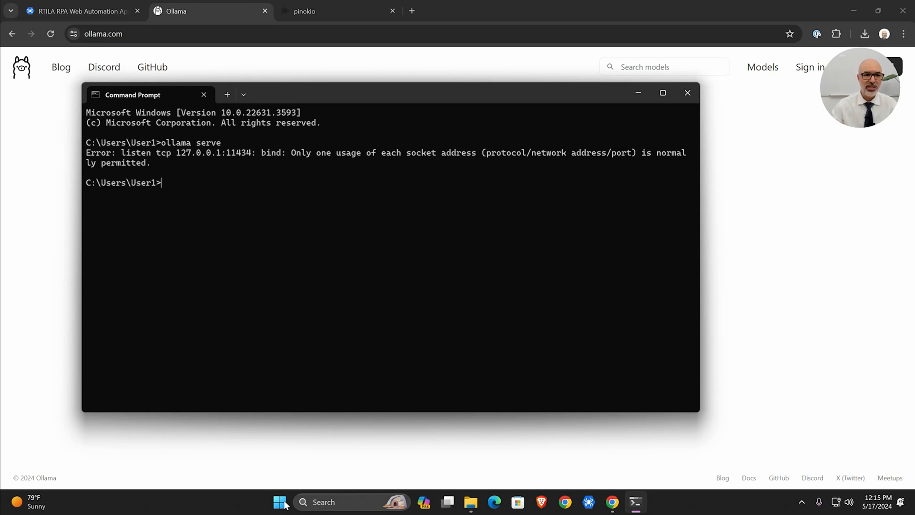
{"action": "mouse_move", "coordinate": [171, 154]}
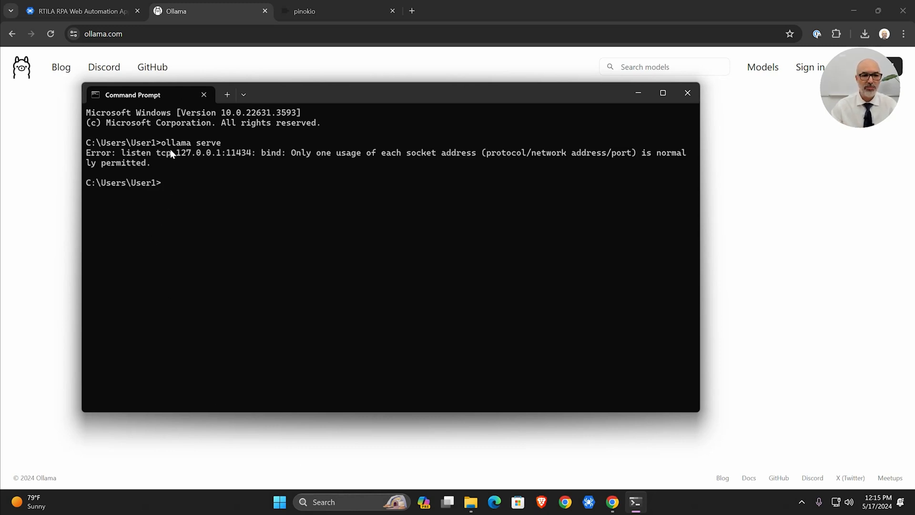
{"action": "mouse_move", "coordinate": [400, 159]}
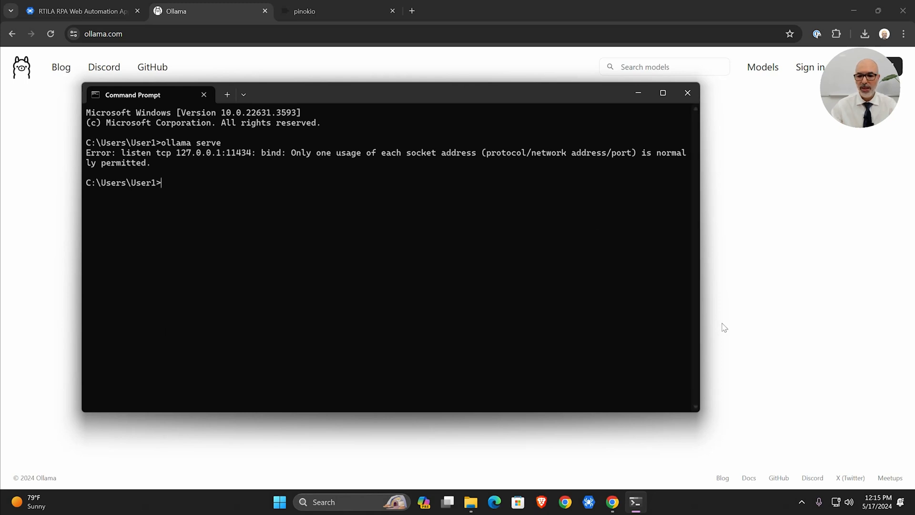
Run 'ollama serve' again so the server listens on 127.0.0.1:11434
{"action": "left_click", "coordinate": [801, 502]}
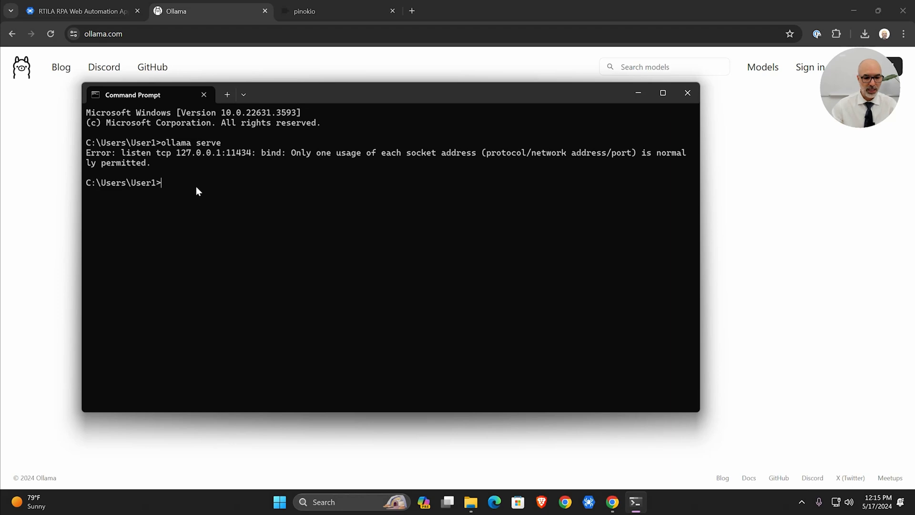
{"action": "type", "text": "ollama"}
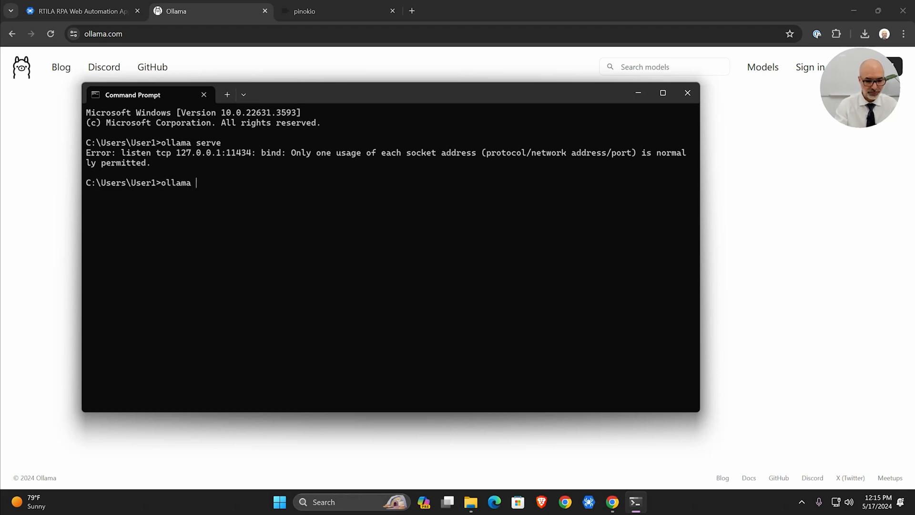
{"action": "key", "text": "Return"}
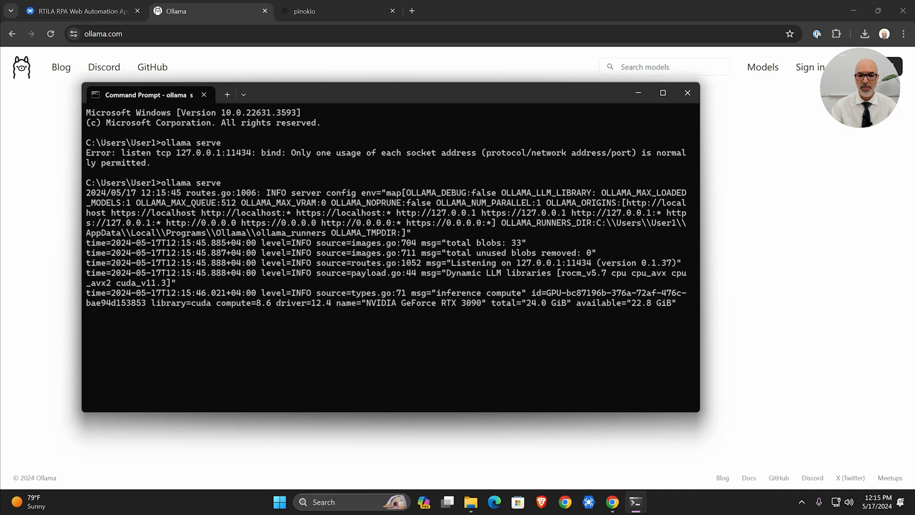
{"action": "mouse_move", "coordinate": [638, 93]}
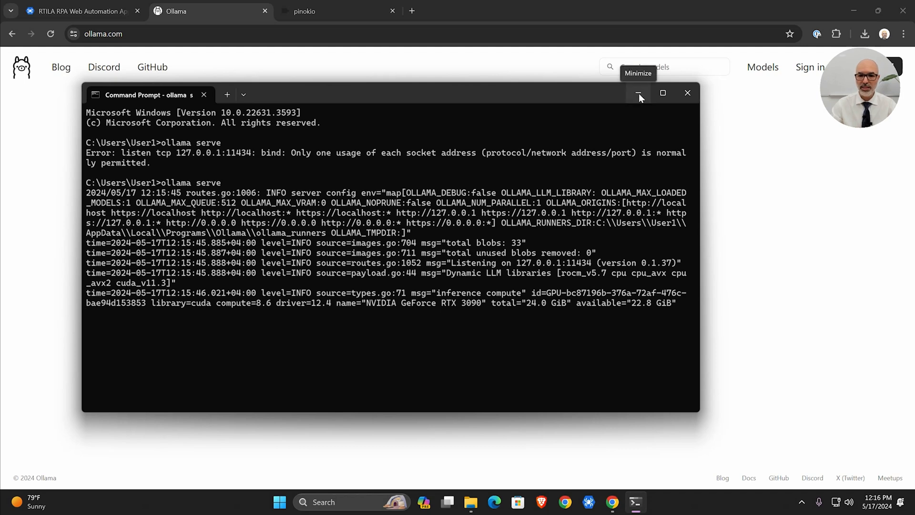
Minimize the server window and bring up Pinokio from the taskbar
{"action": "left_click", "coordinate": [638, 93]}
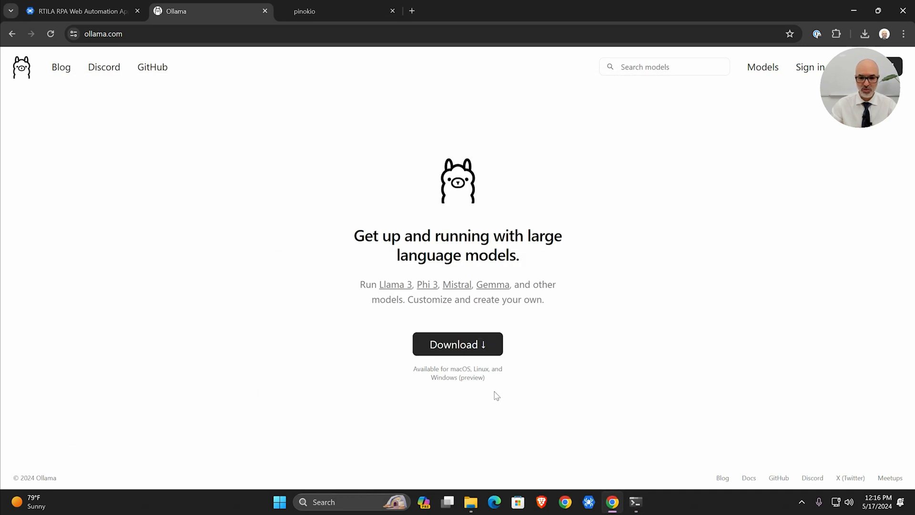
{"action": "left_click", "coordinate": [279, 502]}
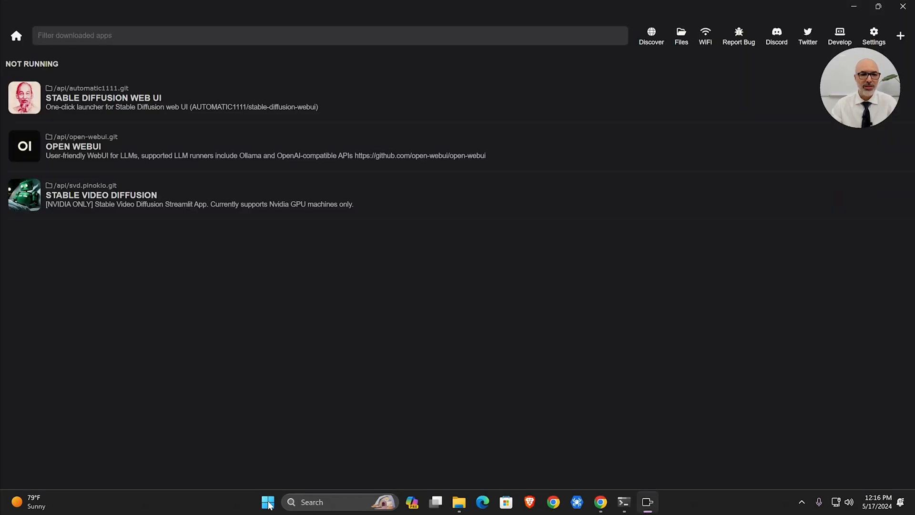
{"action": "mouse_move", "coordinate": [248, 416]}
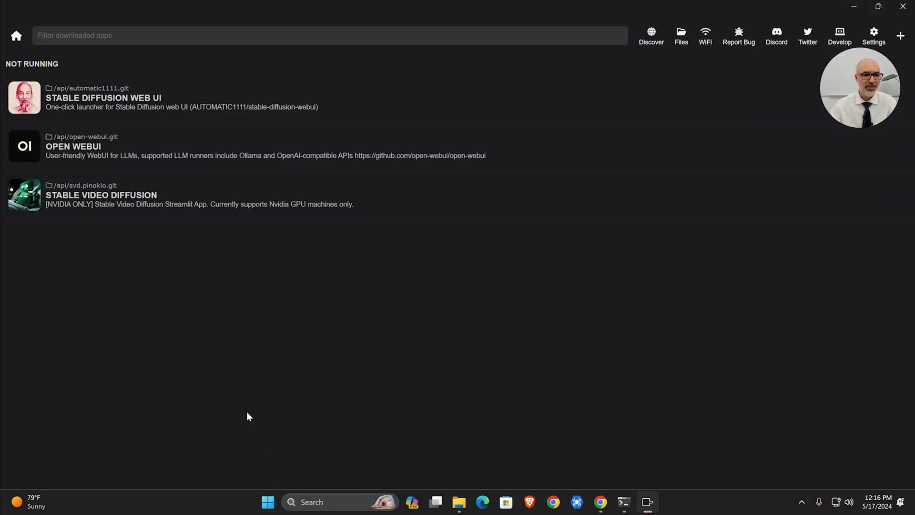
{"action": "mouse_move", "coordinate": [278, 340]}
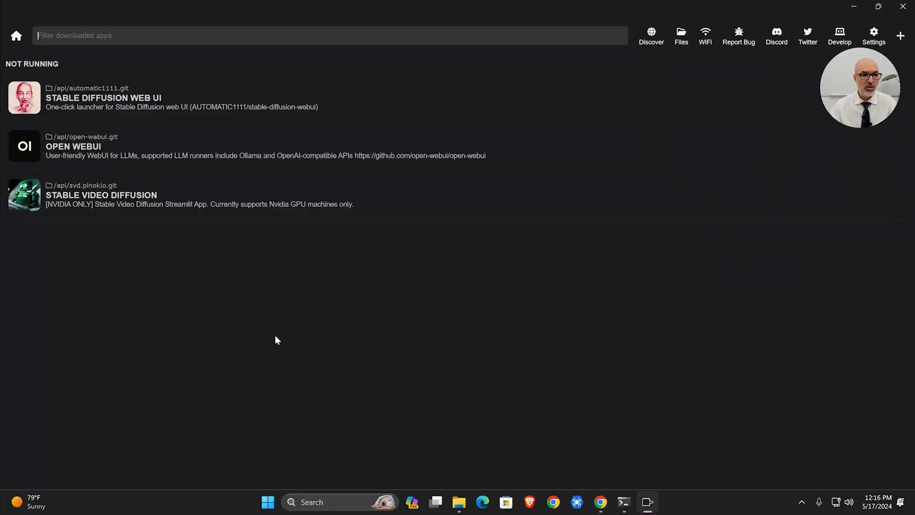
{"action": "mouse_move", "coordinate": [116, 152]}
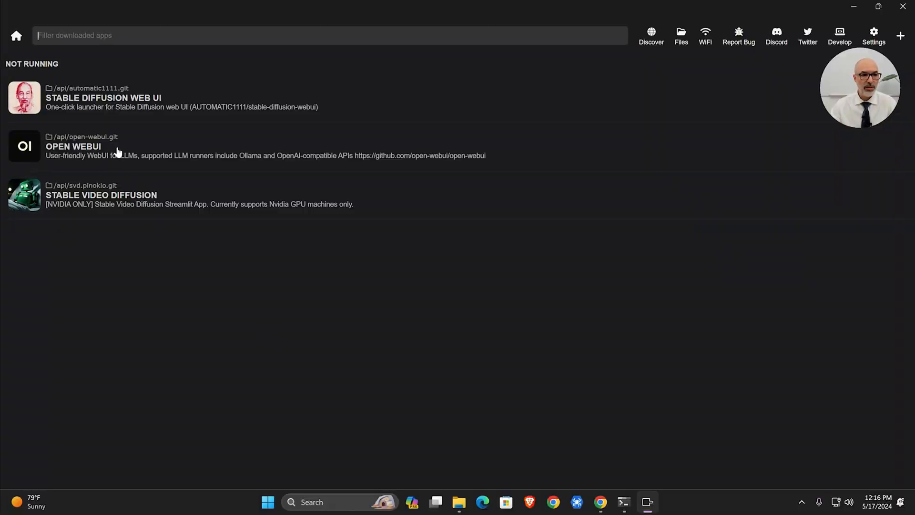
{"action": "mouse_move", "coordinate": [140, 156]}
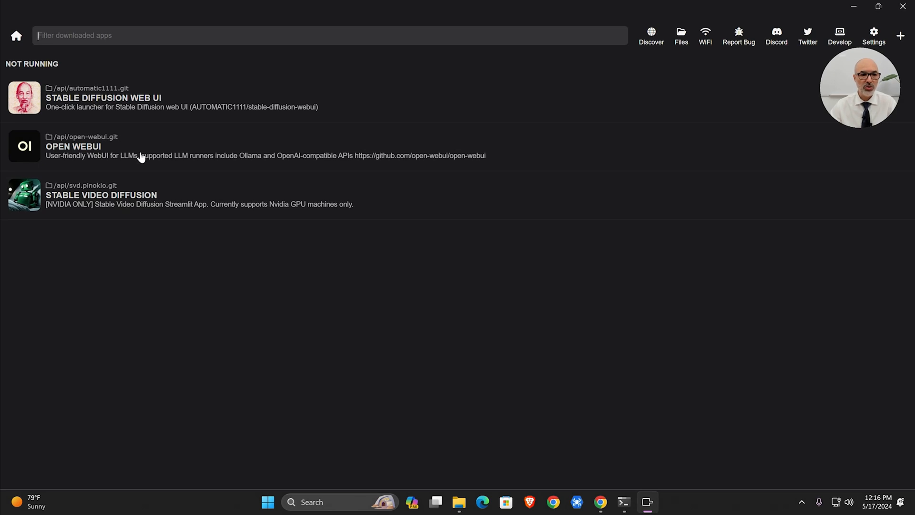
{"action": "mouse_move", "coordinate": [634, 92]}
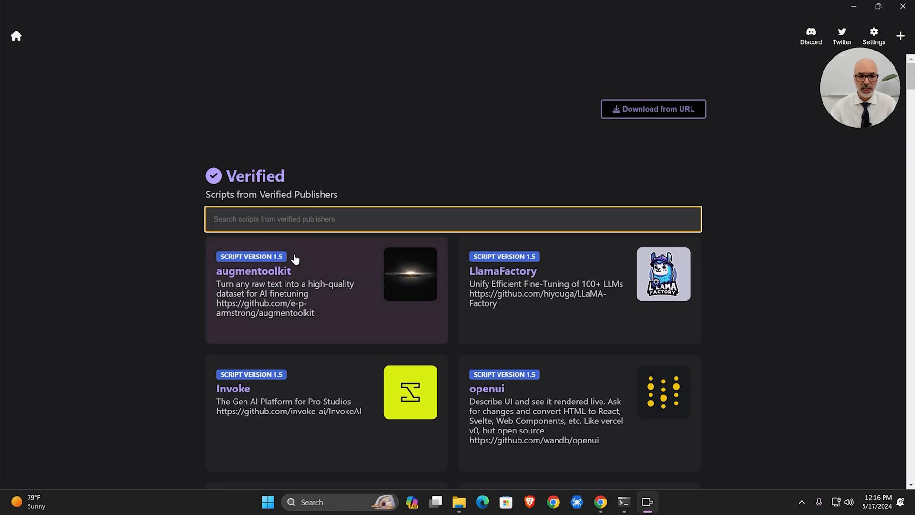
Filter the verified scripts by 'open web' to show only Open WebUI
{"action": "scroll", "scroll_direction": "down", "scroll_amount": 3}
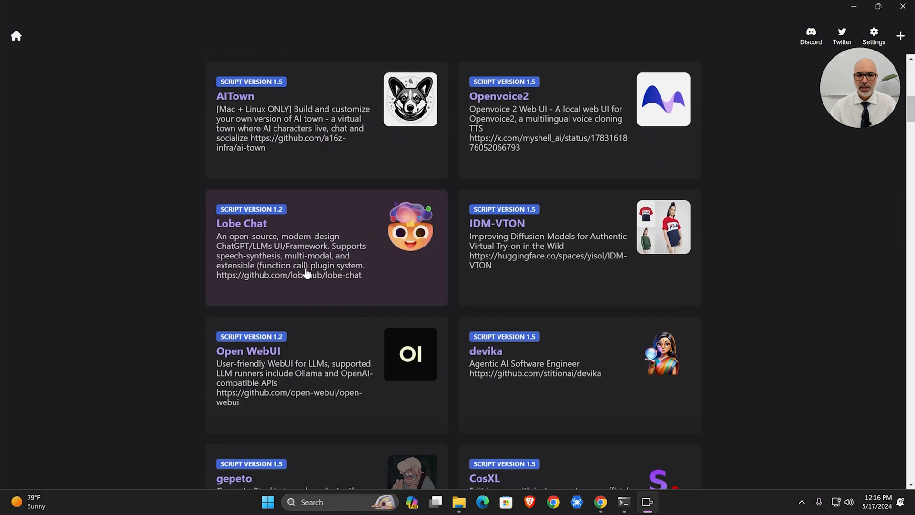
{"action": "scroll", "scroll_direction": "down", "scroll_amount": 3}
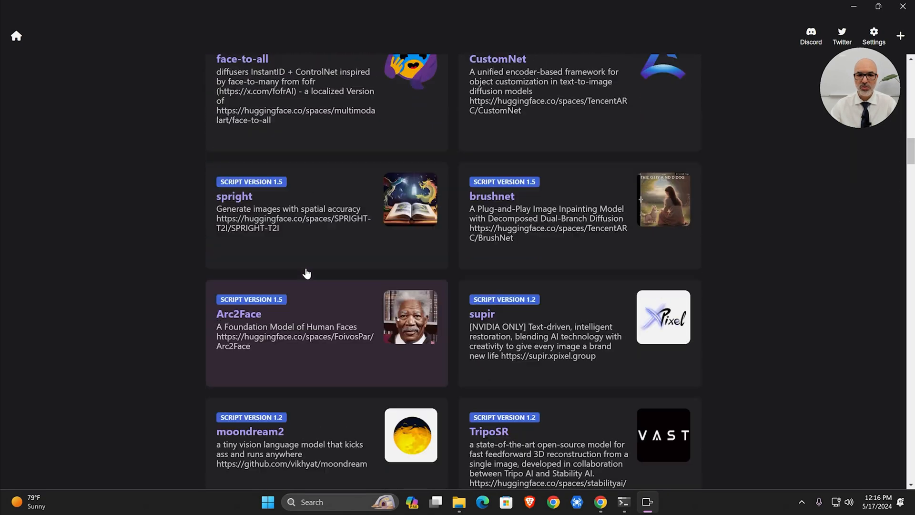
{"action": "type", "text": "open"}
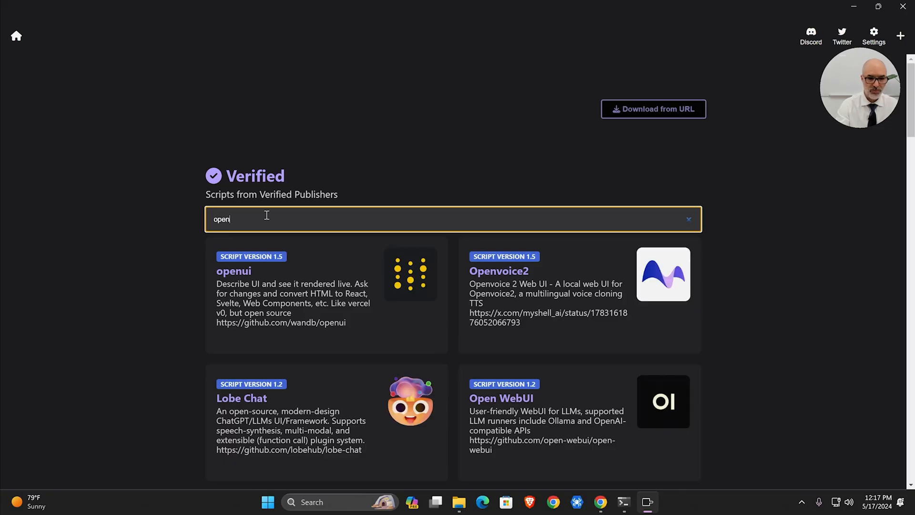
{"action": "type", "text": "web"}
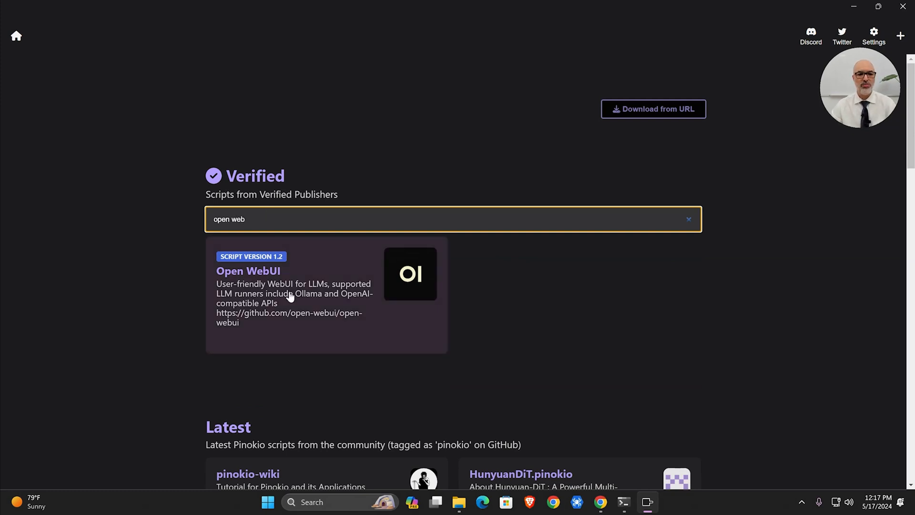
{"action": "mouse_move", "coordinate": [313, 287]}
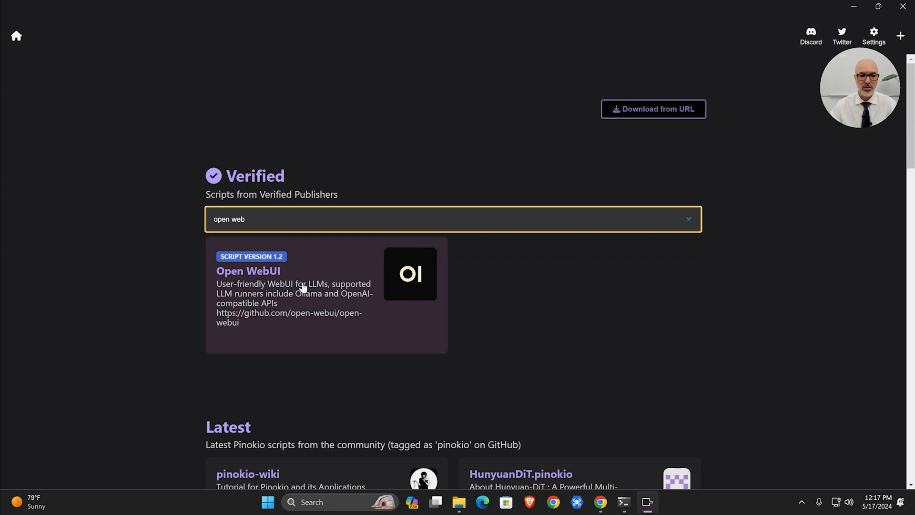
{"action": "mouse_move", "coordinate": [16, 36]}
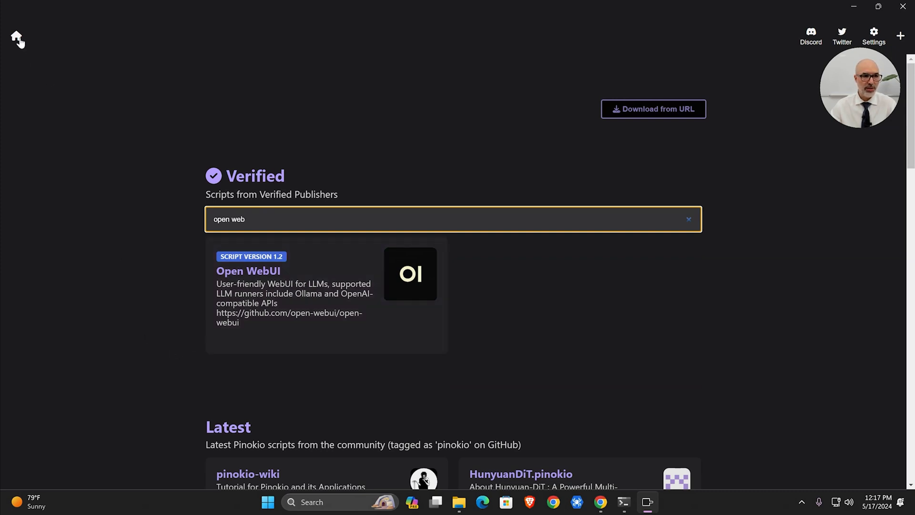
Return to Pinokio's home list of downloaded apps
{"action": "left_click", "coordinate": [16, 35]}
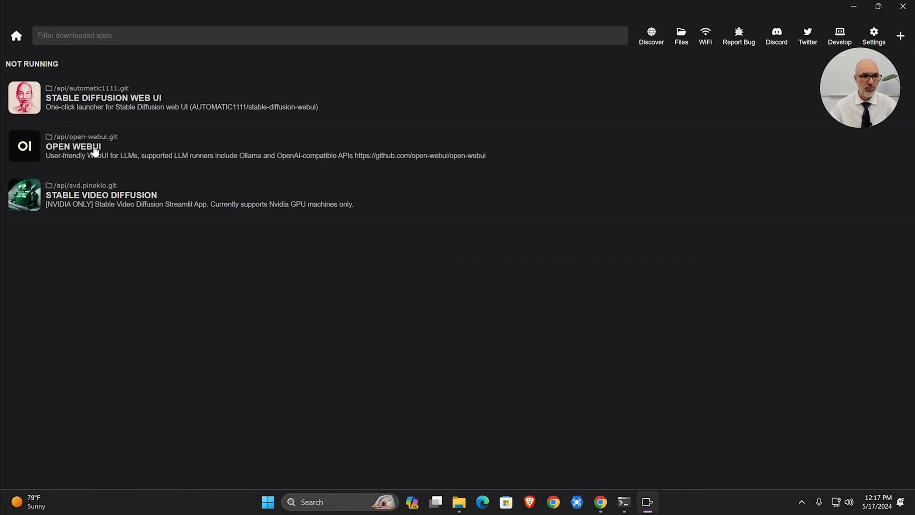
{"action": "mouse_move", "coordinate": [101, 115]}
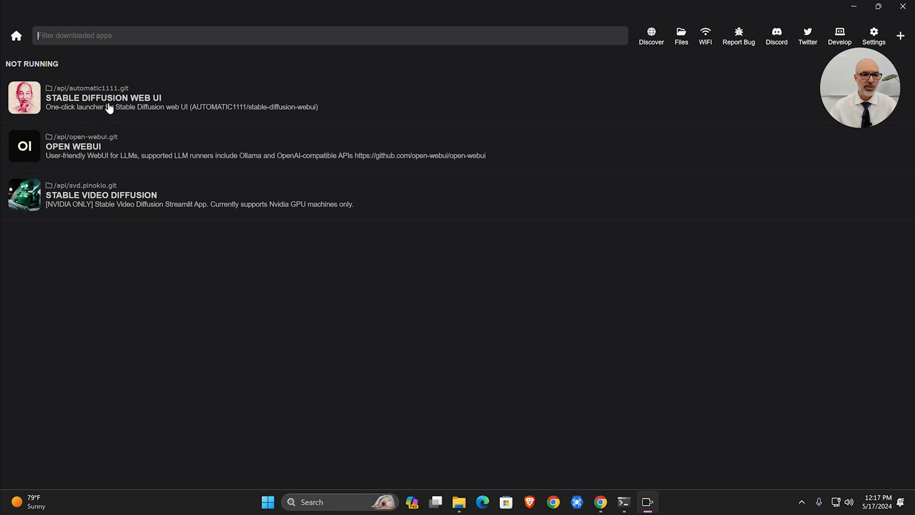
{"action": "mouse_move", "coordinate": [105, 204]}
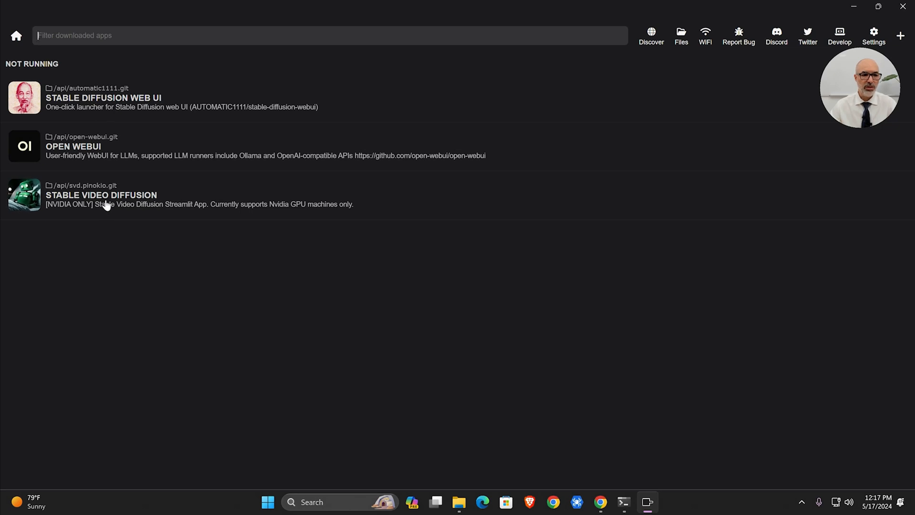
{"action": "mouse_move", "coordinate": [84, 155]}
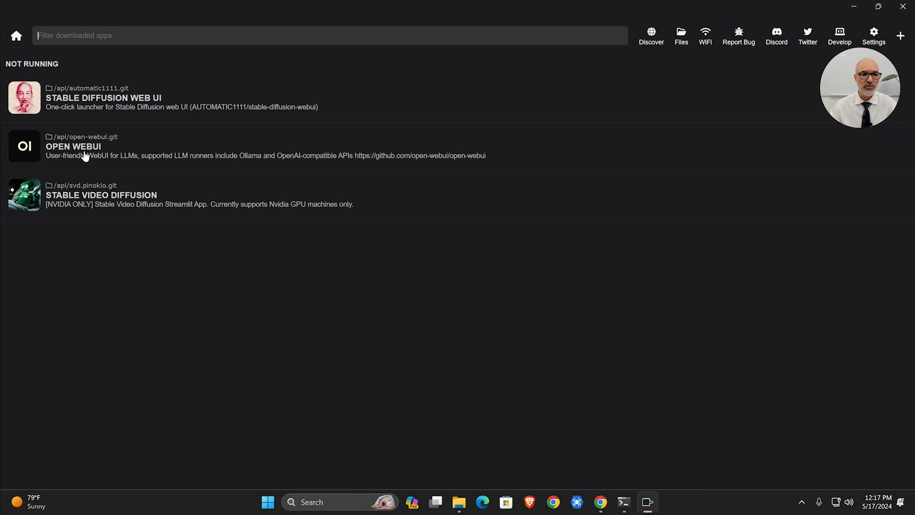
Go into the Open WebUI app and start it, reaching the launch Ollama notice
{"action": "left_click", "coordinate": [73, 146]}
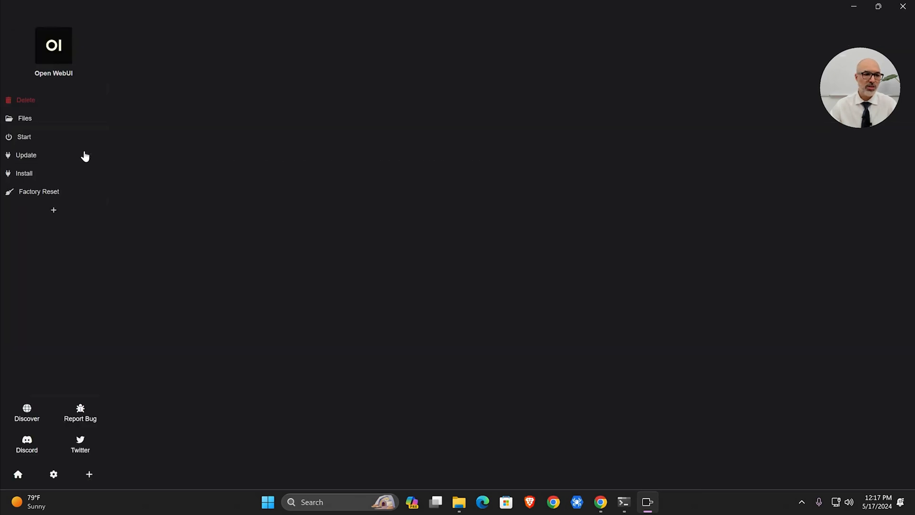
{"action": "mouse_move", "coordinate": [315, 192]}
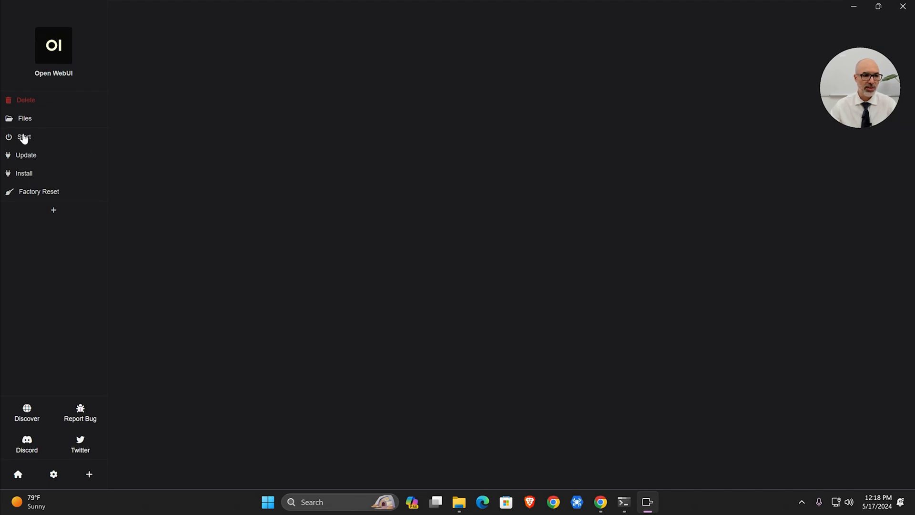
{"action": "left_click", "coordinate": [24, 137]}
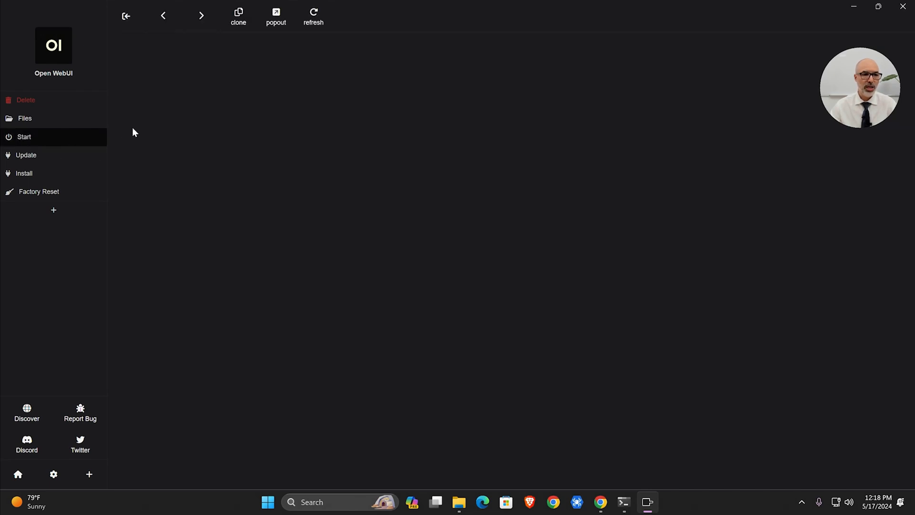
{"action": "left_click", "coordinate": [24, 137]}
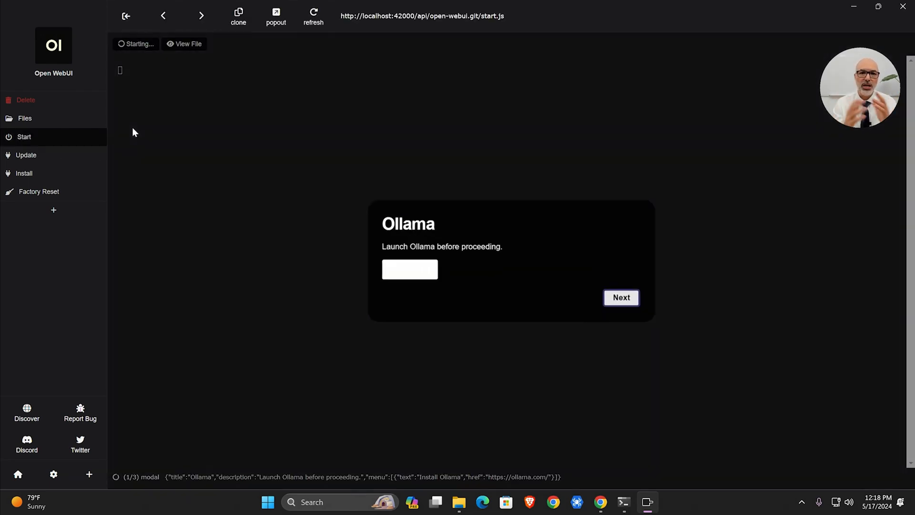
{"action": "left_click", "coordinate": [24, 137]}
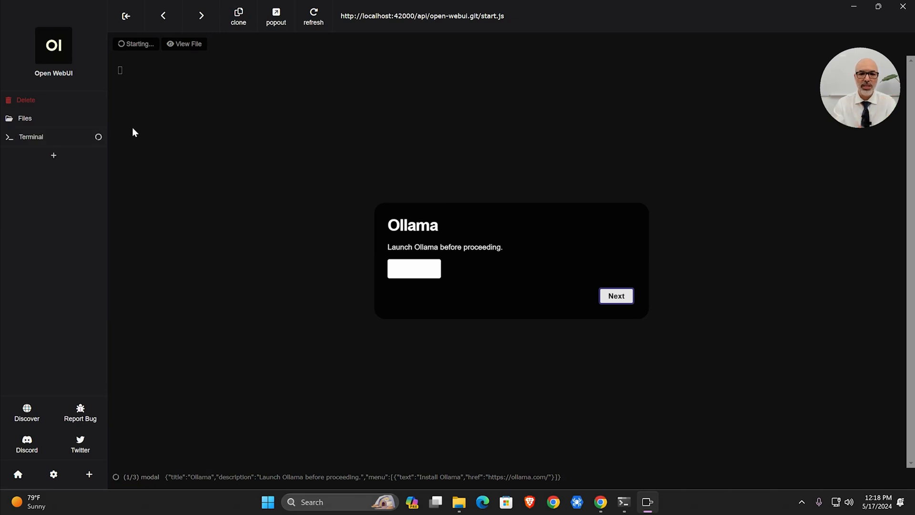
{"action": "mouse_move", "coordinate": [140, 169]}
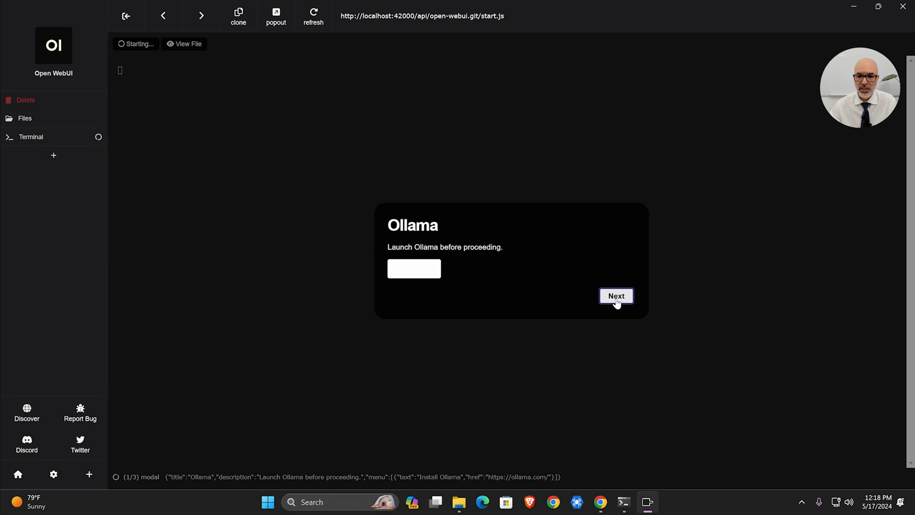
Continue past the Ollama notice so Open WebUI starts on 127.0.0.1:8000
{"action": "left_click", "coordinate": [616, 295]}
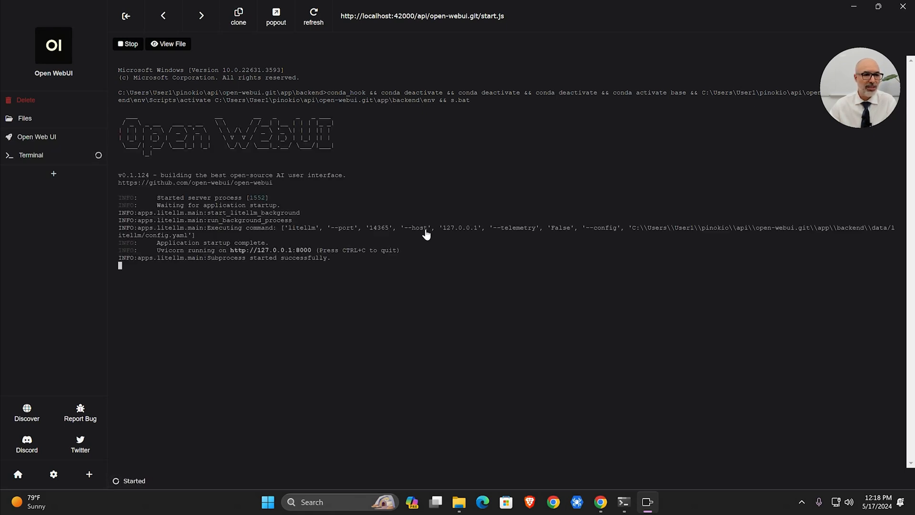
{"action": "mouse_move", "coordinate": [36, 136]}
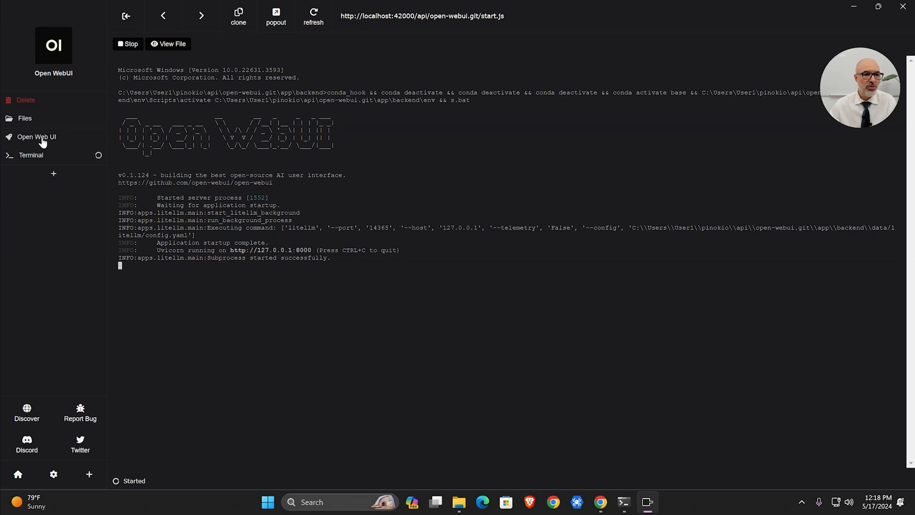
Show the Open WebUI chat with llama3:instruct and its account menu
{"action": "left_click", "coordinate": [37, 137]}
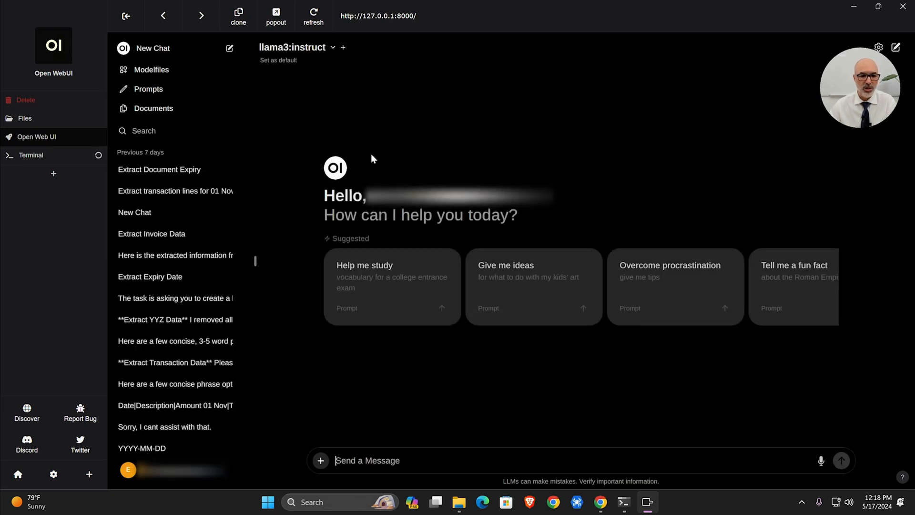
{"action": "mouse_move", "coordinate": [254, 385]}
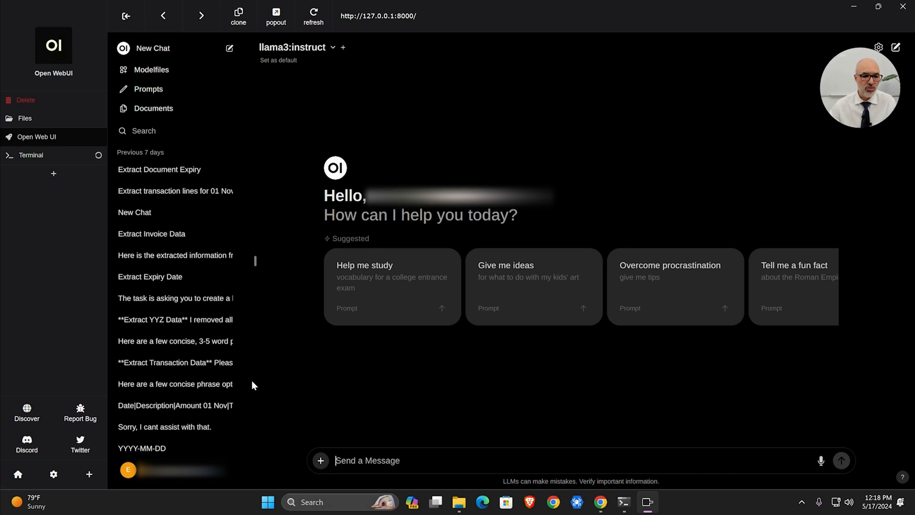
{"action": "left_click", "coordinate": [128, 469]}
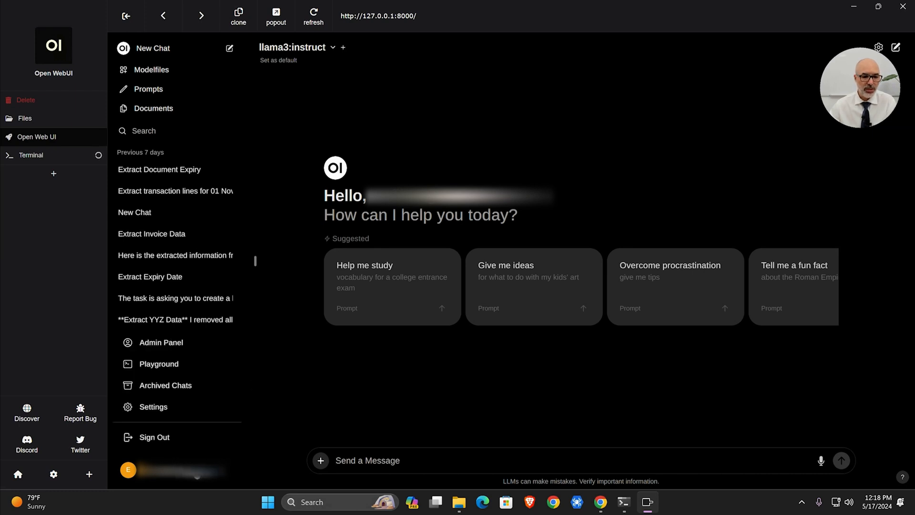
{"action": "mouse_move", "coordinate": [170, 452]}
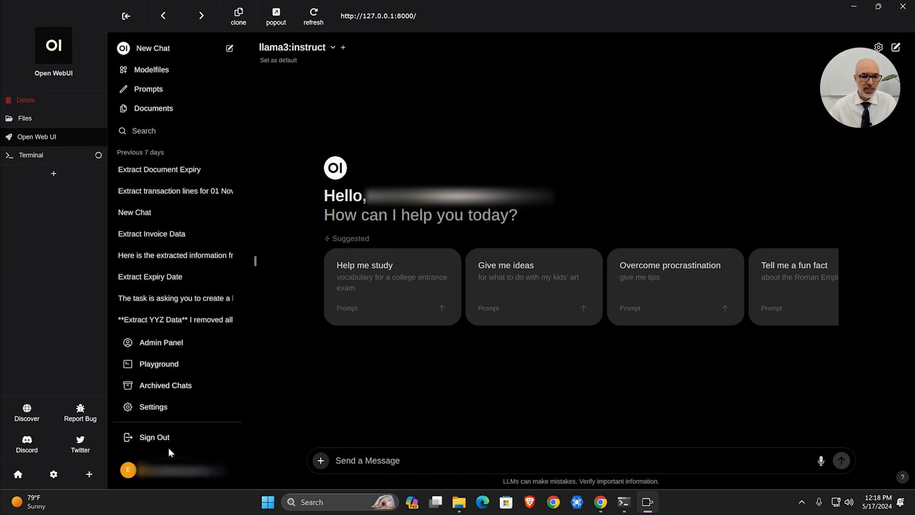
{"action": "mouse_move", "coordinate": [280, 422]}
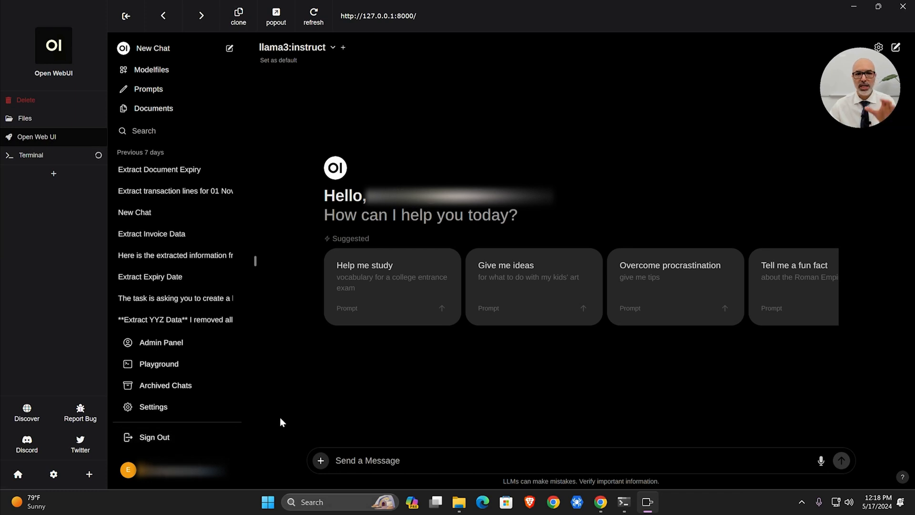
{"action": "mouse_move", "coordinate": [232, 445]}
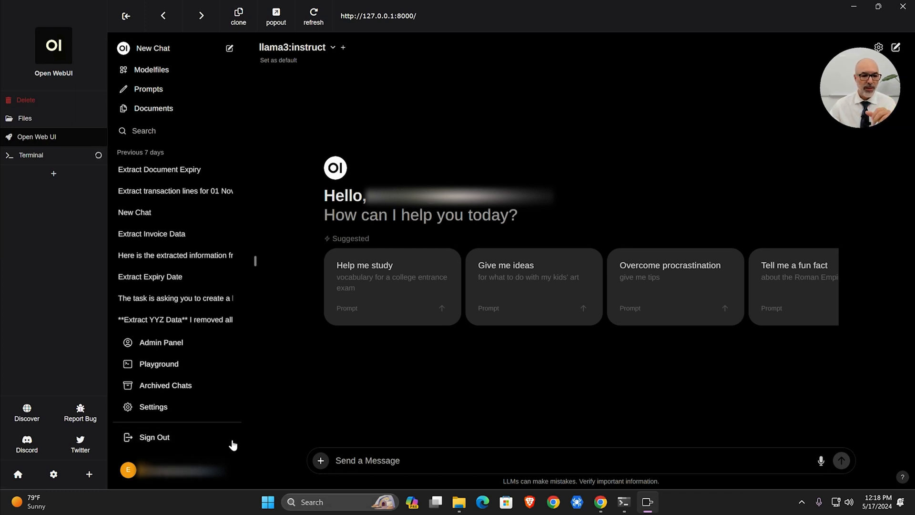
{"action": "mouse_move", "coordinate": [229, 436]}
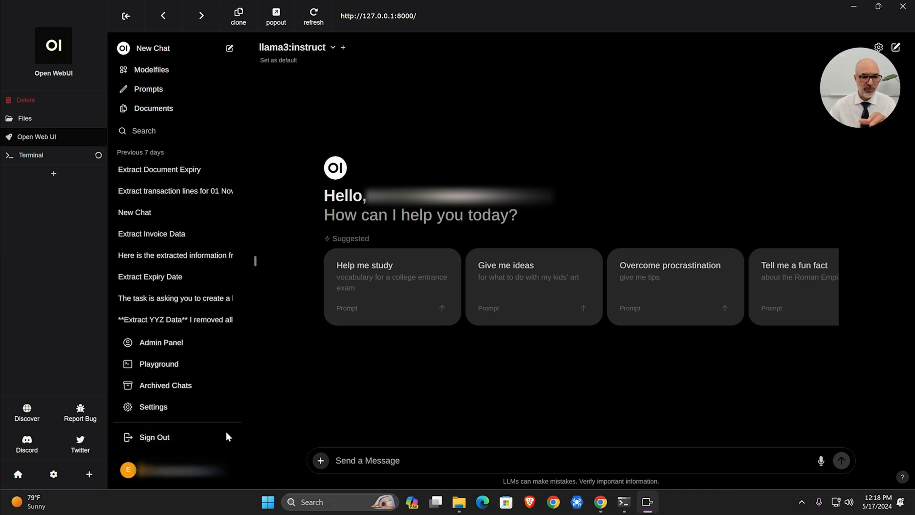
Review the installed Ollama models under Settings > Models, then return to chat
{"action": "left_click", "coordinate": [153, 406]}
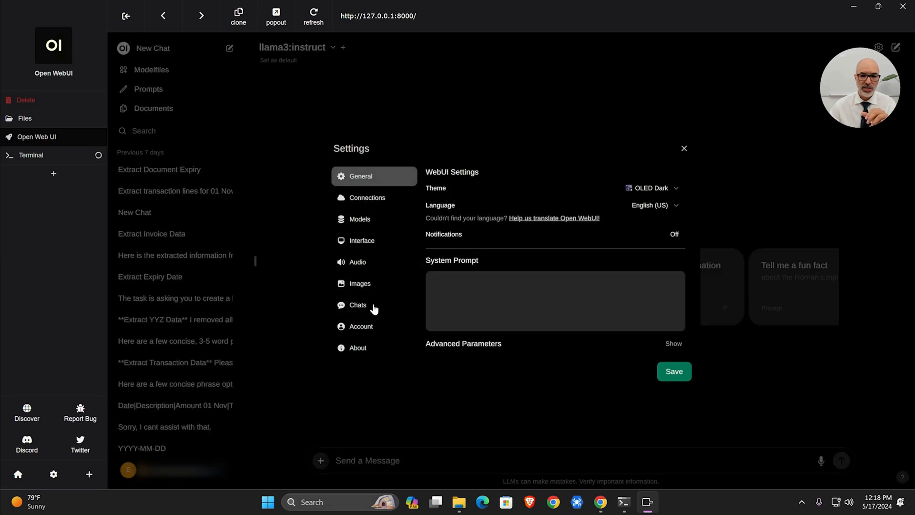
{"action": "left_click", "coordinate": [360, 219]}
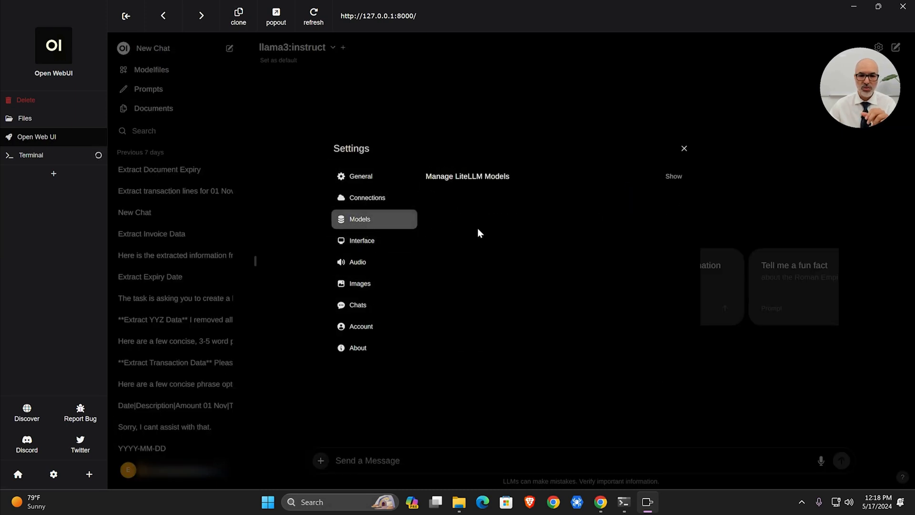
{"action": "left_click", "coordinate": [540, 283]}
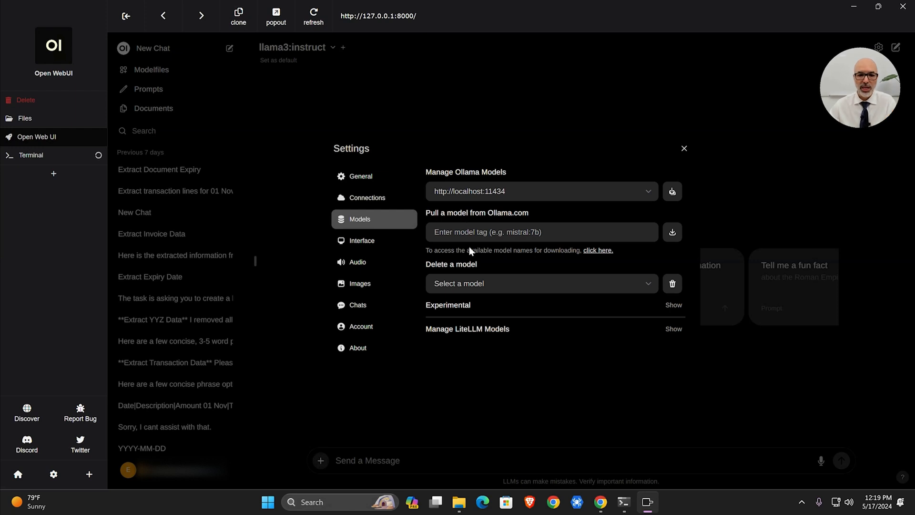
{"action": "left_click", "coordinate": [539, 283]}
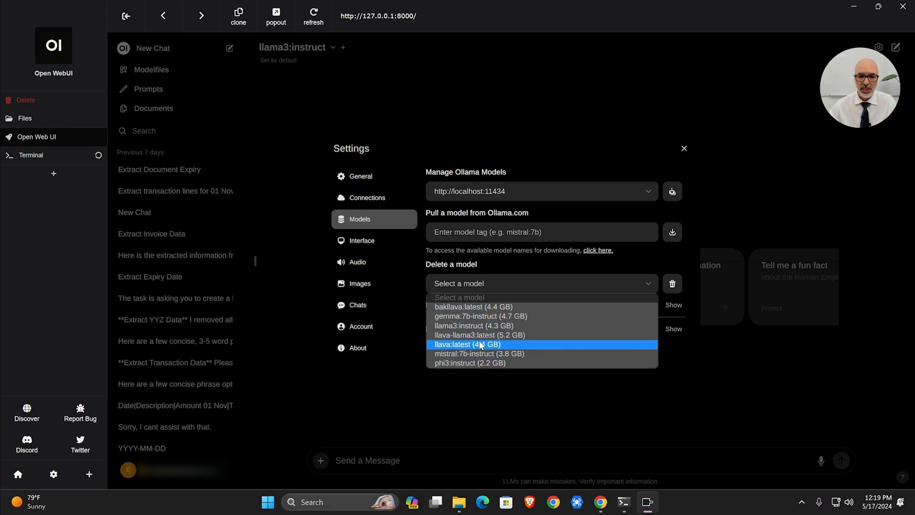
{"action": "mouse_move", "coordinate": [480, 334]}
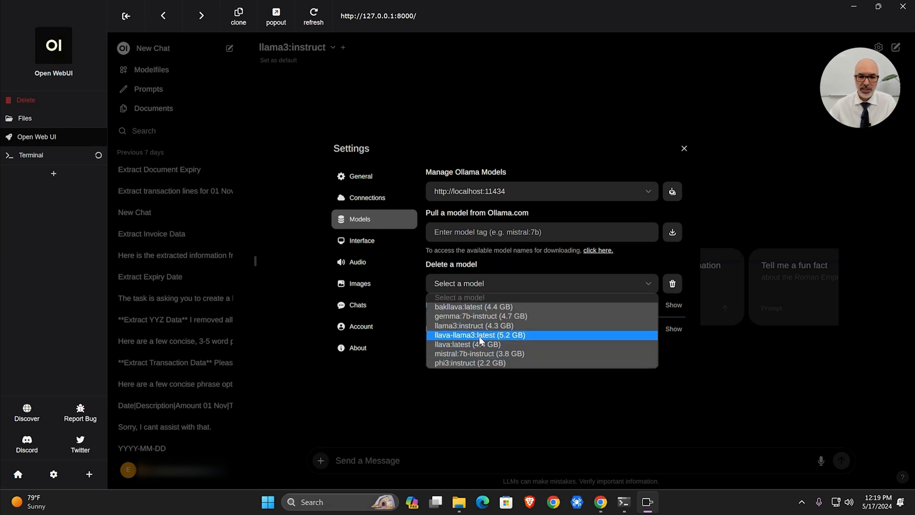
{"action": "mouse_move", "coordinate": [473, 326]}
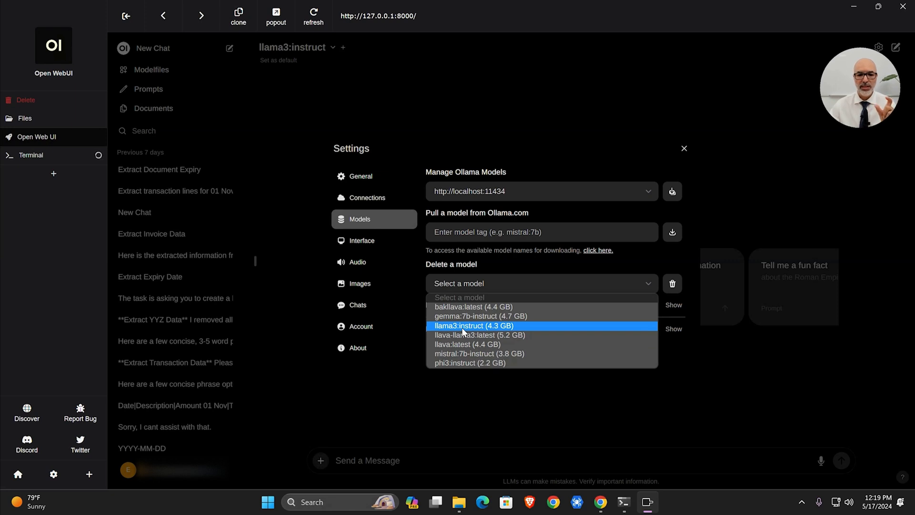
{"action": "mouse_move", "coordinate": [473, 353]}
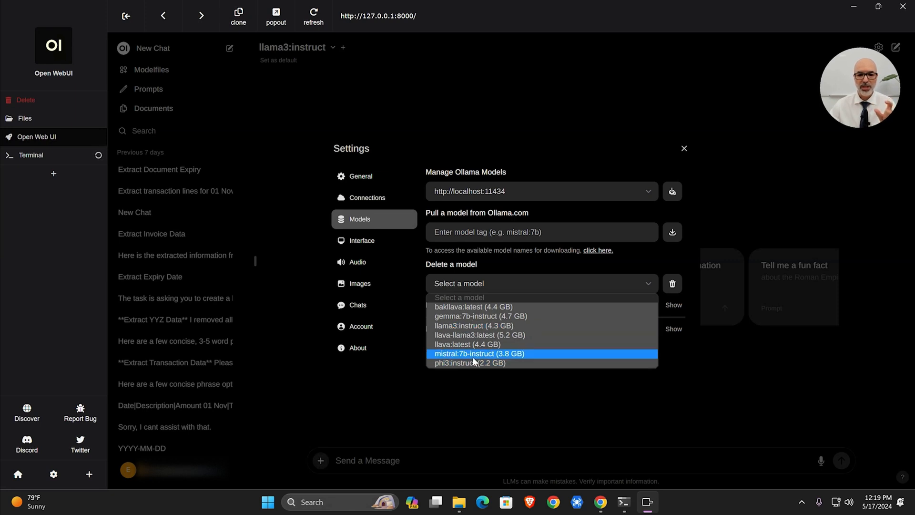
{"action": "mouse_move", "coordinate": [475, 326]}
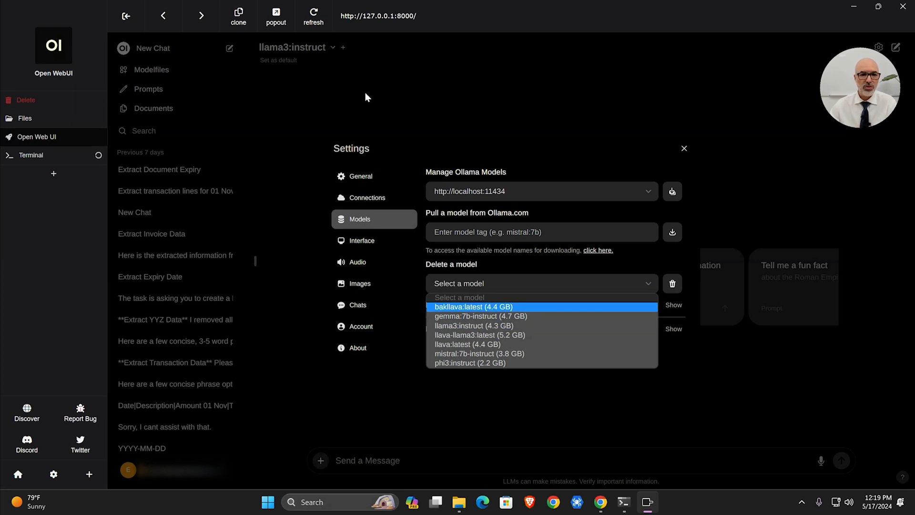
{"action": "left_click", "coordinate": [685, 149]}
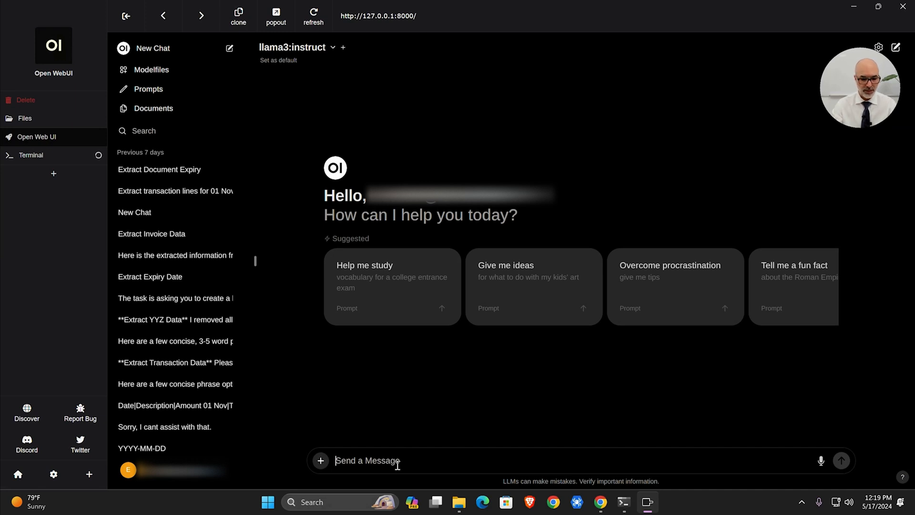
Send llama3:instruct the question 'what is 2 + 2'
{"action": "type", "text": "hal"}
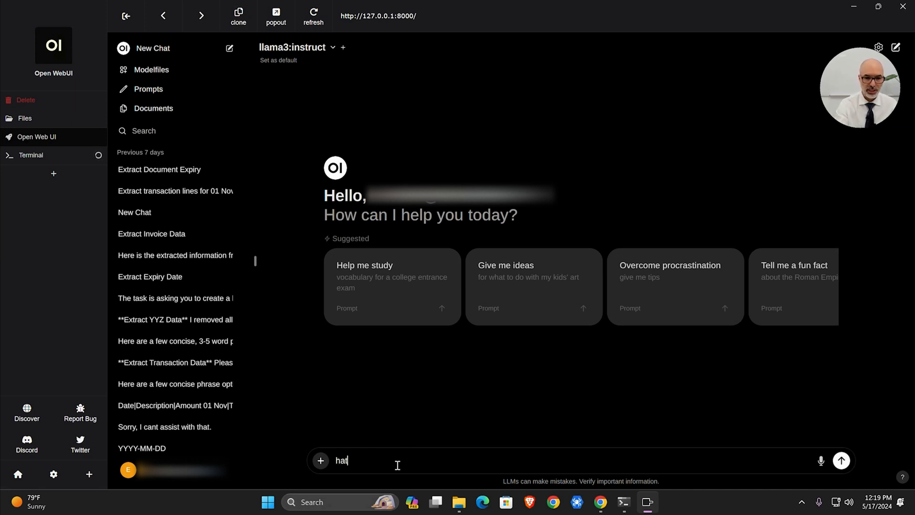
{"action": "type", "text": "what is"}
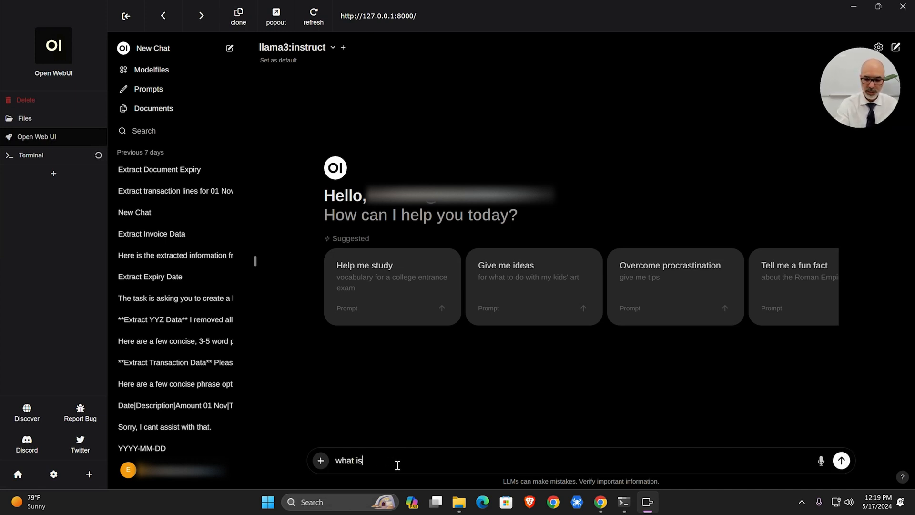
{"action": "type", "text": "2 + 2"}
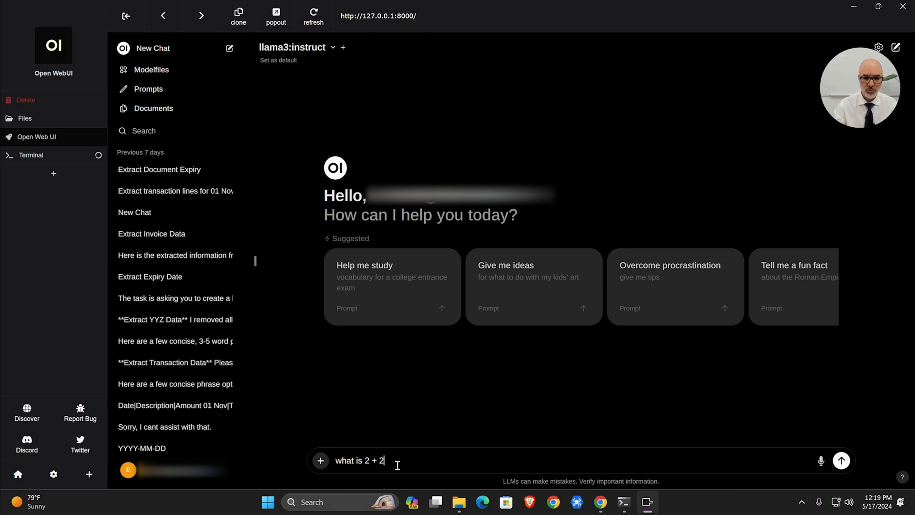
{"action": "left_click", "coordinate": [841, 460]}
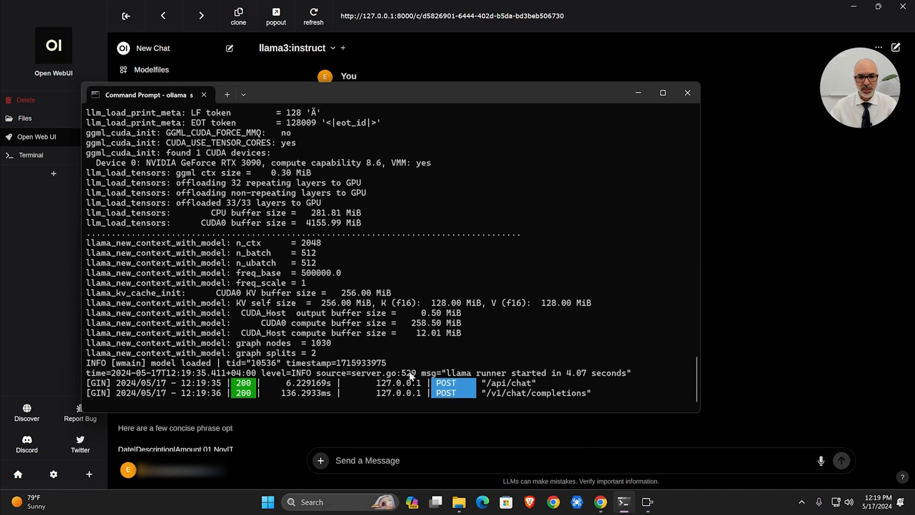
{"action": "mouse_move", "coordinate": [366, 372]}
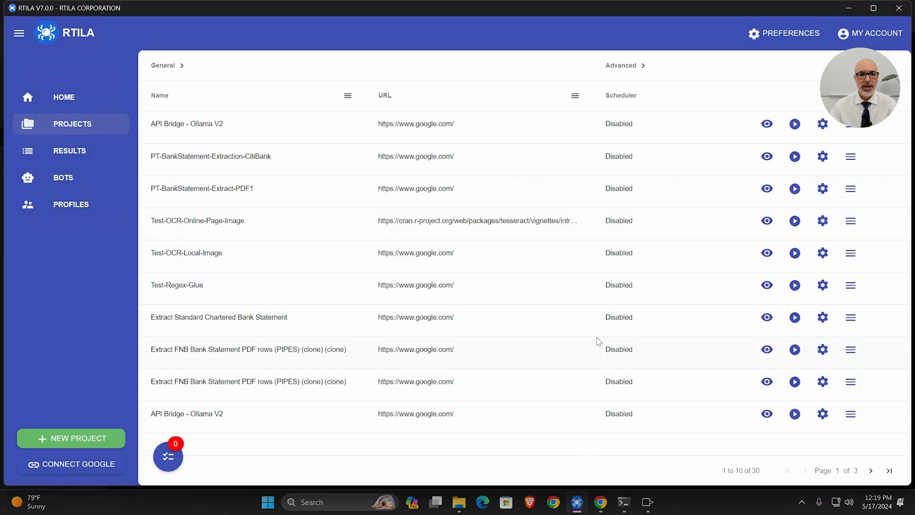
{"action": "mouse_move", "coordinate": [193, 135]}
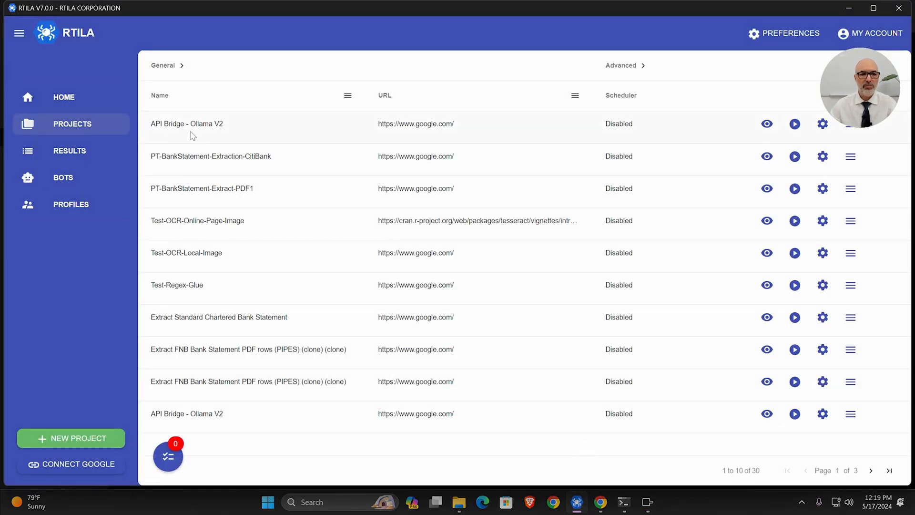
{"action": "mouse_move", "coordinate": [212, 132]}
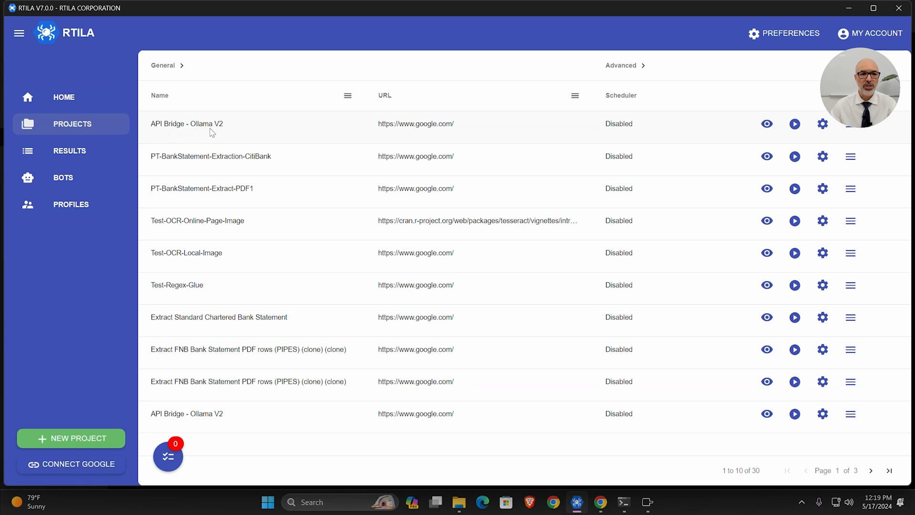
{"action": "mouse_move", "coordinate": [667, 128]}
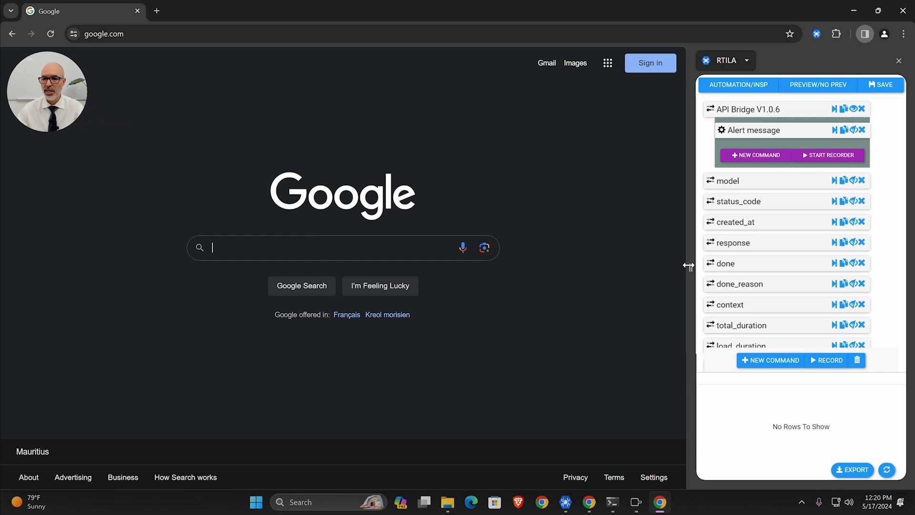
Expand the API Bridge V1.0.6 settings and inspect the 127.0.0.1:11434/api/generate URL
{"action": "left_click", "coordinate": [749, 109]}
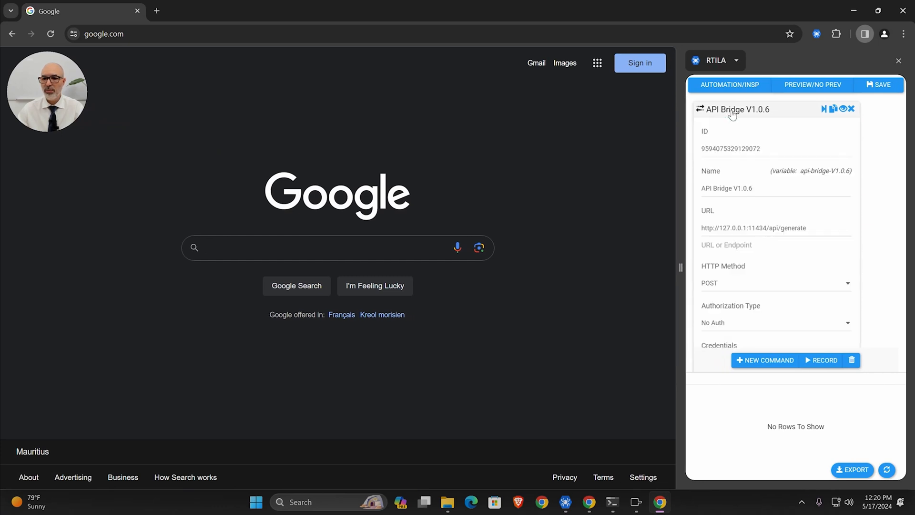
{"action": "scroll", "scroll_direction": "down", "scroll_amount": 3}
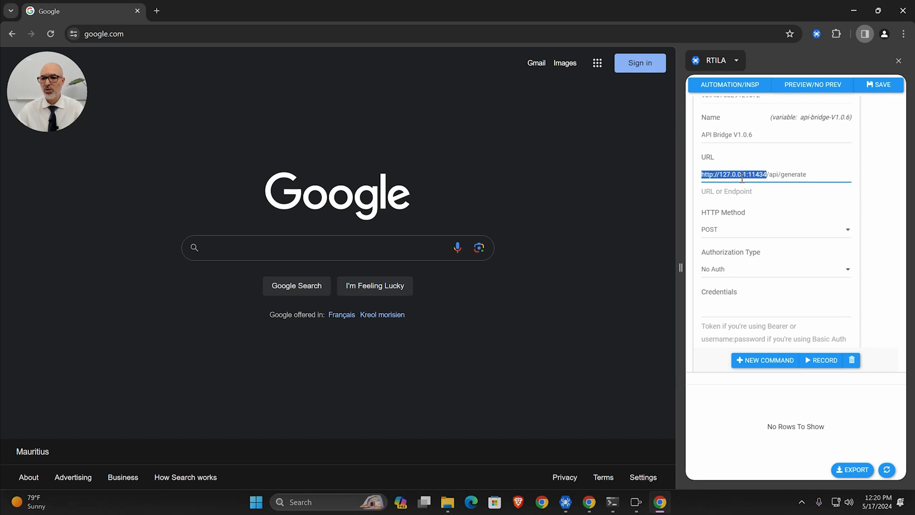
{"action": "left_click", "coordinate": [778, 174]}
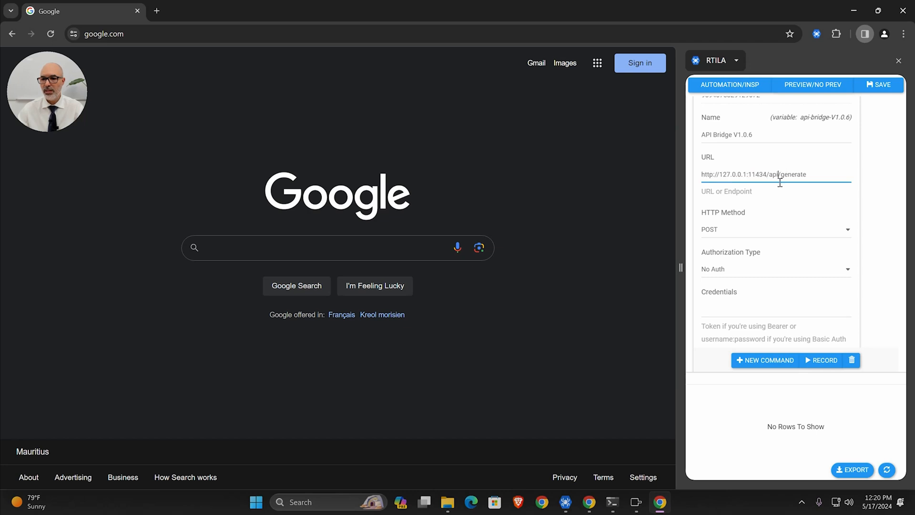
{"action": "mouse_move", "coordinate": [780, 190]}
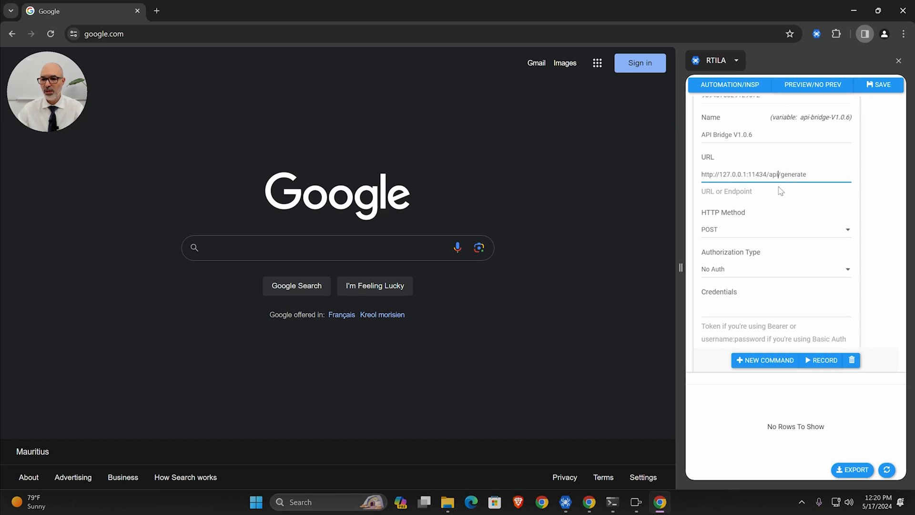
{"action": "scroll", "scroll_direction": "down", "scroll_amount": 3}
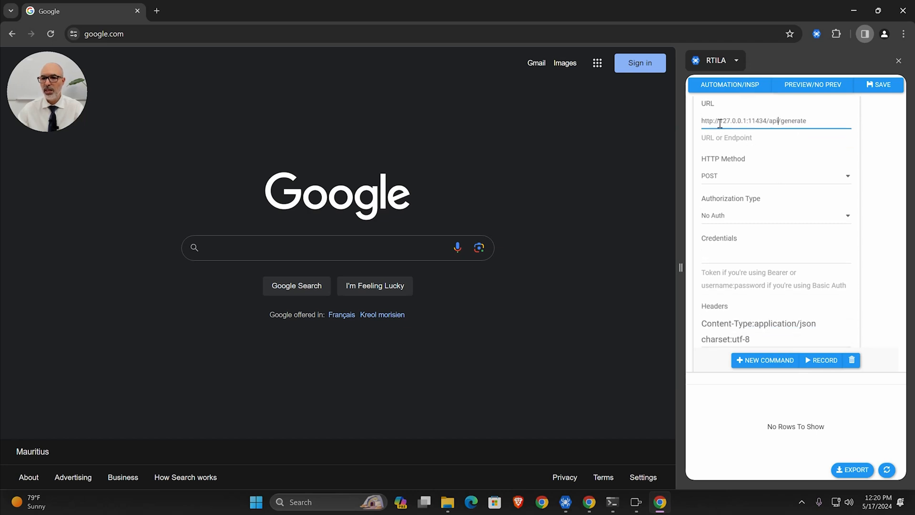
{"action": "double_click", "coordinate": [738, 121]}
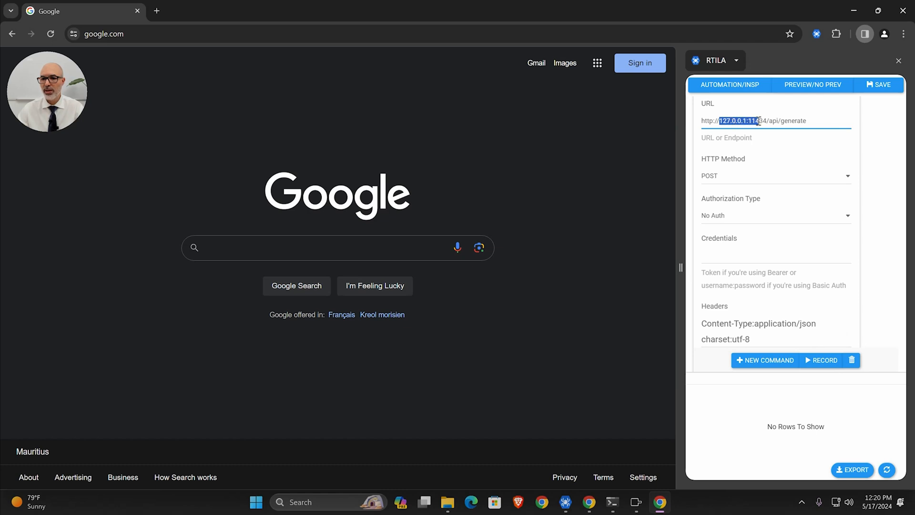
Review the HTTP method, headers and llama3:instruct request body
{"action": "scroll", "scroll_direction": "down", "scroll_amount": 3}
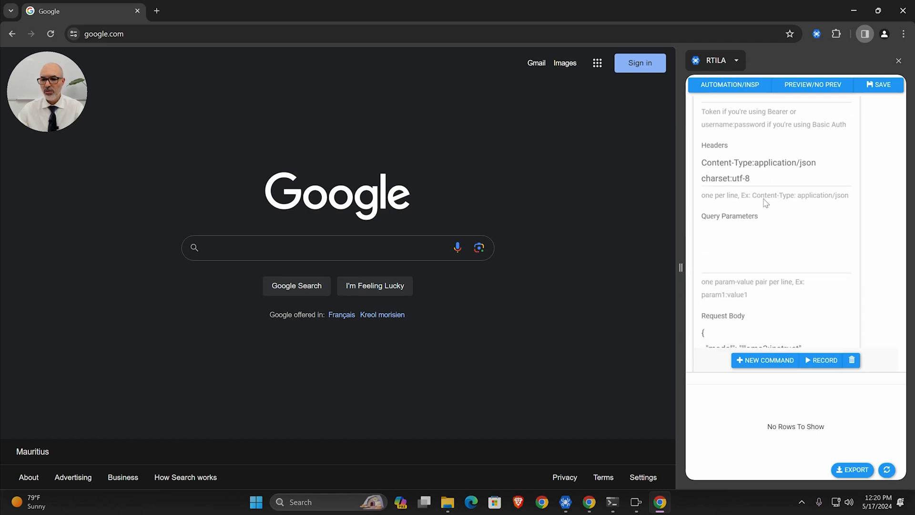
{"action": "scroll", "scroll_direction": "down", "scroll_amount": 3}
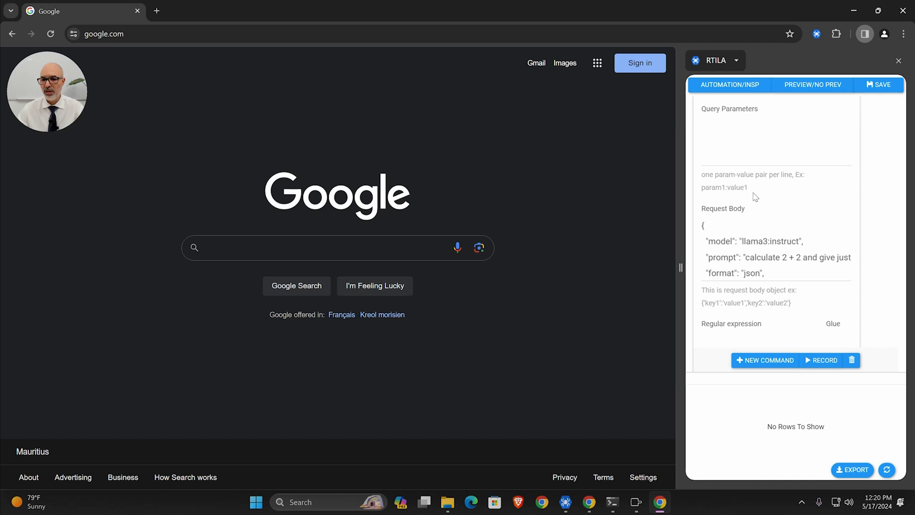
{"action": "scroll", "scroll_direction": "down", "scroll_amount": 3}
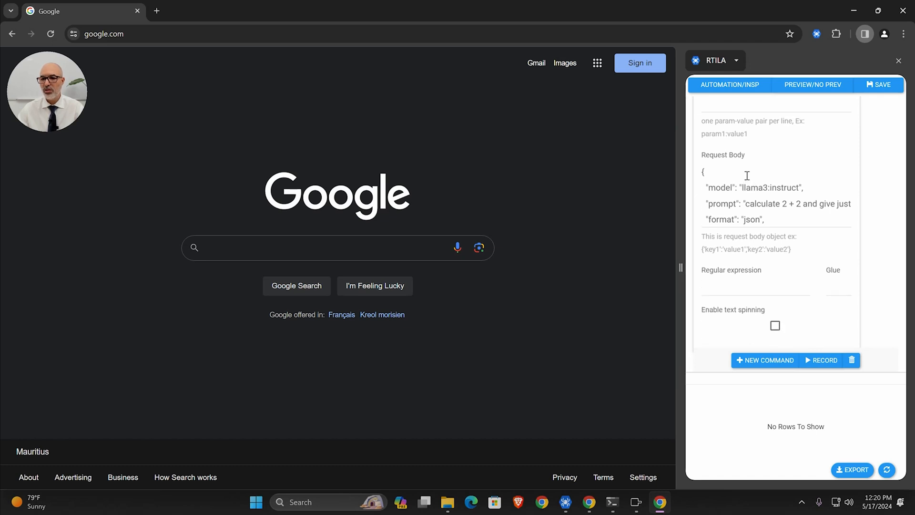
{"action": "mouse_move", "coordinate": [749, 194]}
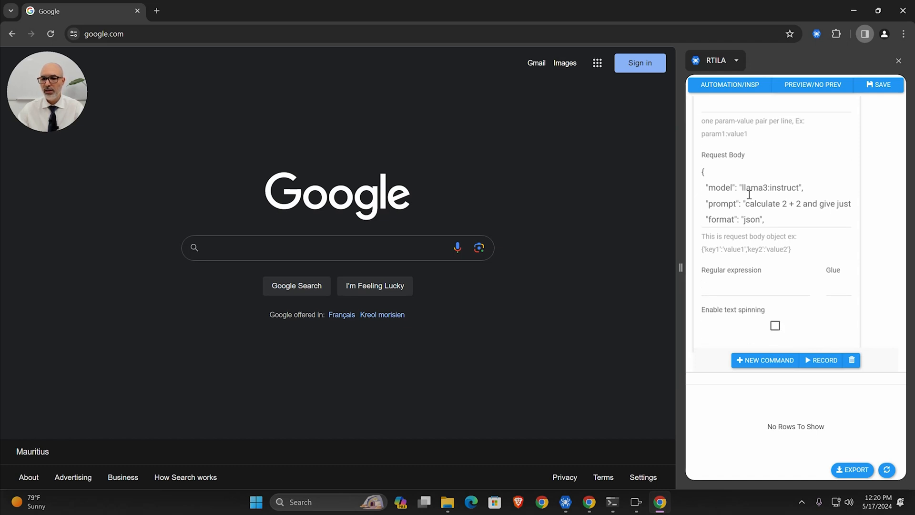
{"action": "scroll", "scroll_direction": "down", "scroll_amount": 3}
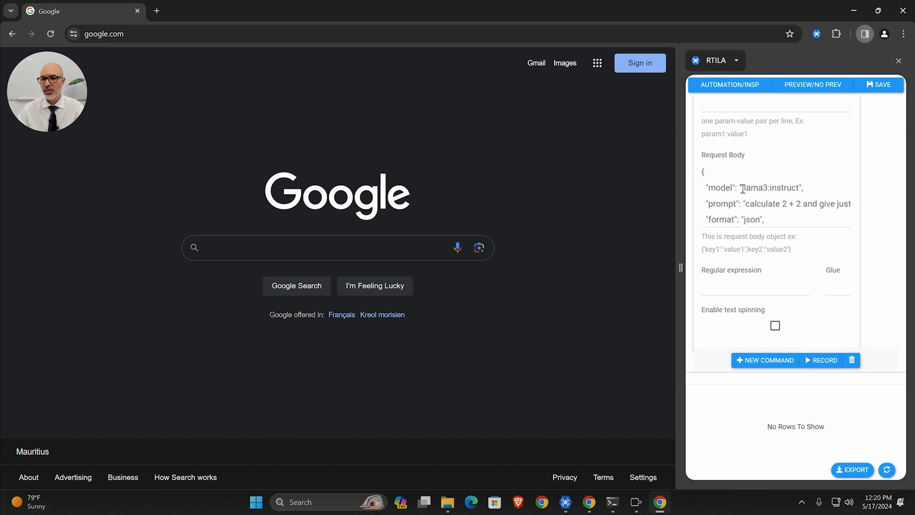
Try a {{VariableName}} placeholder as the prompt in the API Bridge request body
{"action": "double_click", "coordinate": [764, 188]}
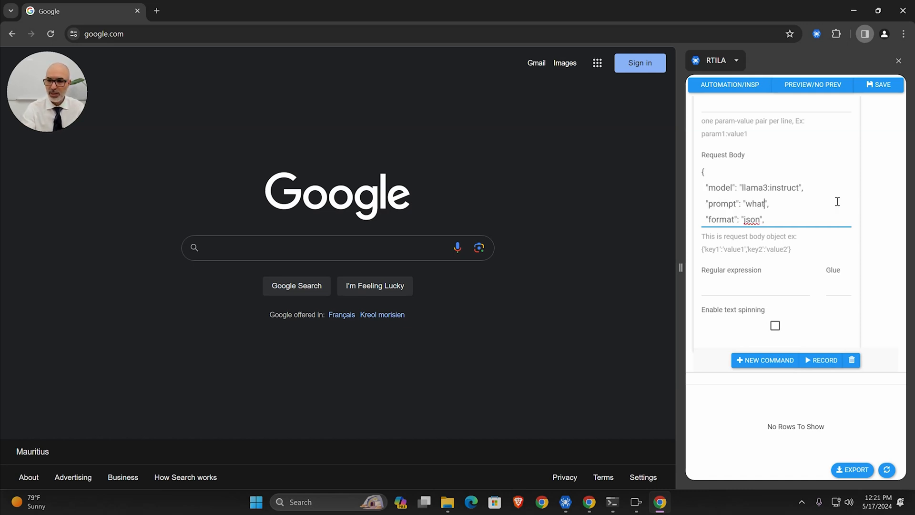
{"action": "type", "text": "is 2 +"}
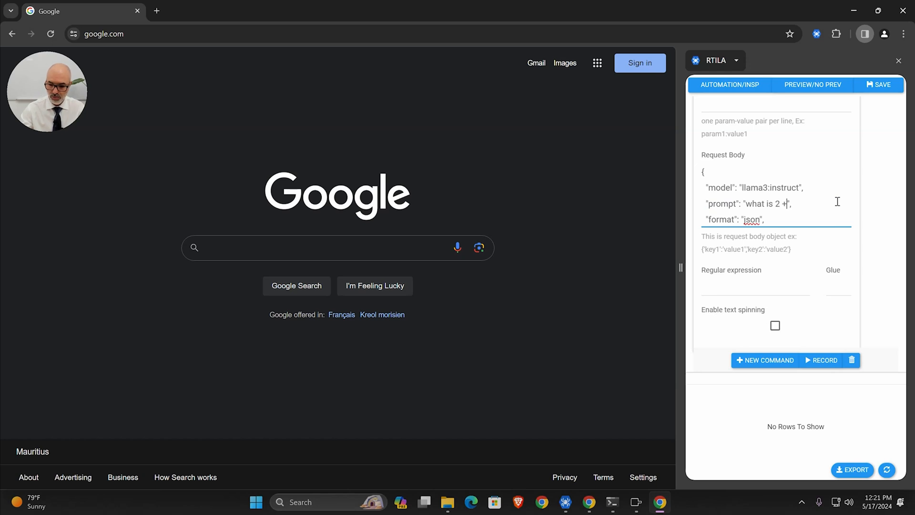
{"action": "type", "text": "2"}
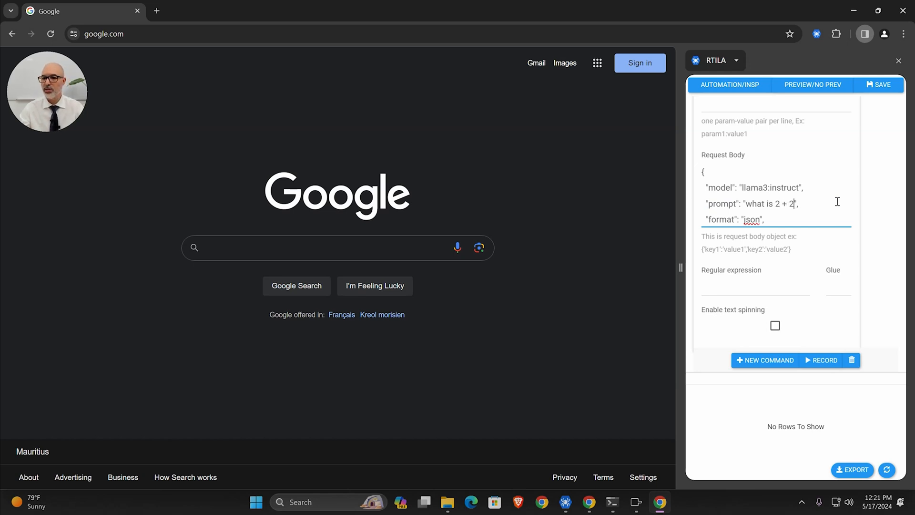
{"action": "double_click", "coordinate": [783, 203]}
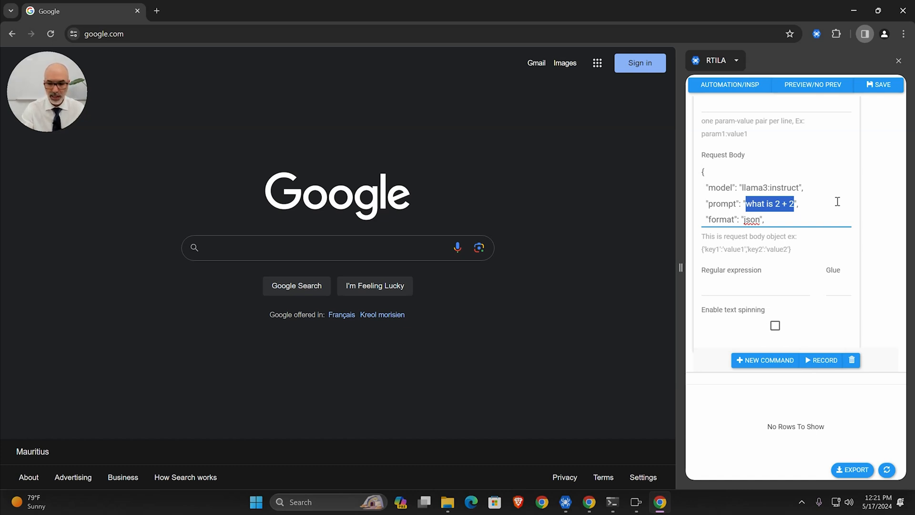
{"action": "type", "text": "{{"}
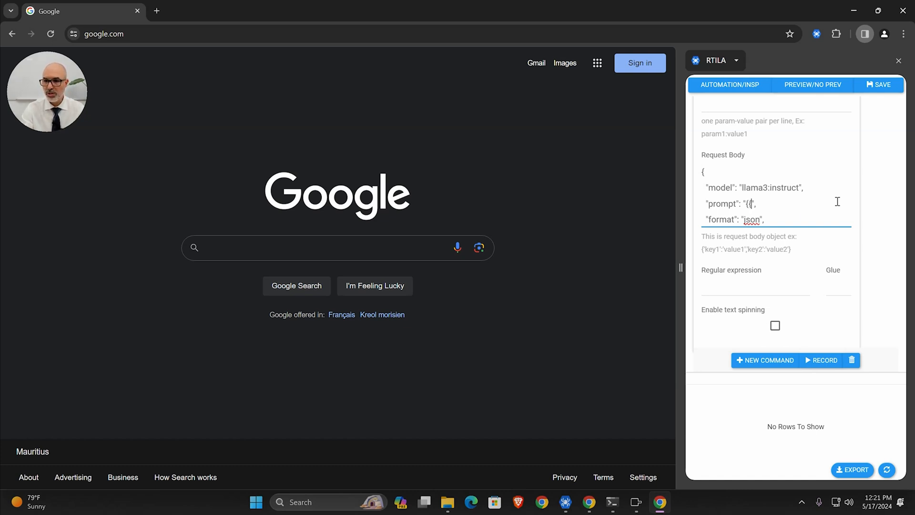
{"action": "type", "text": "{{Varia"}
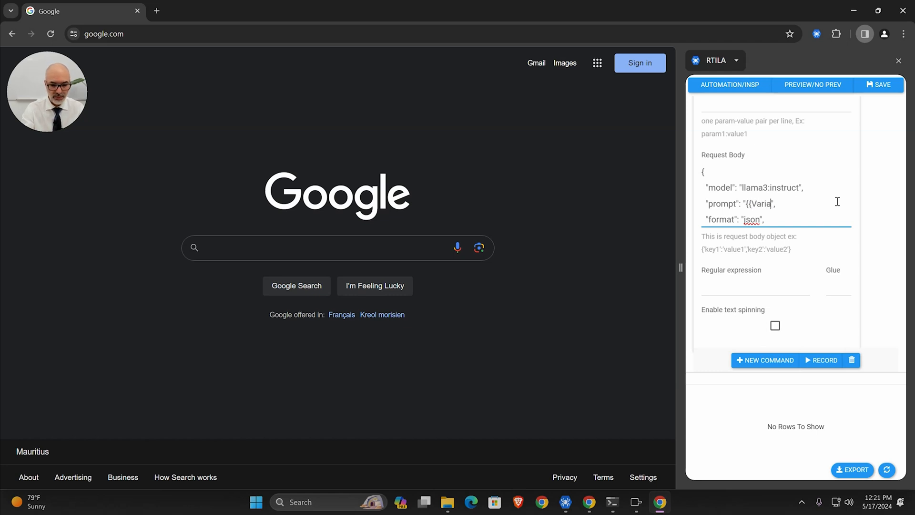
{"action": "type", "text": "bleName}}"}
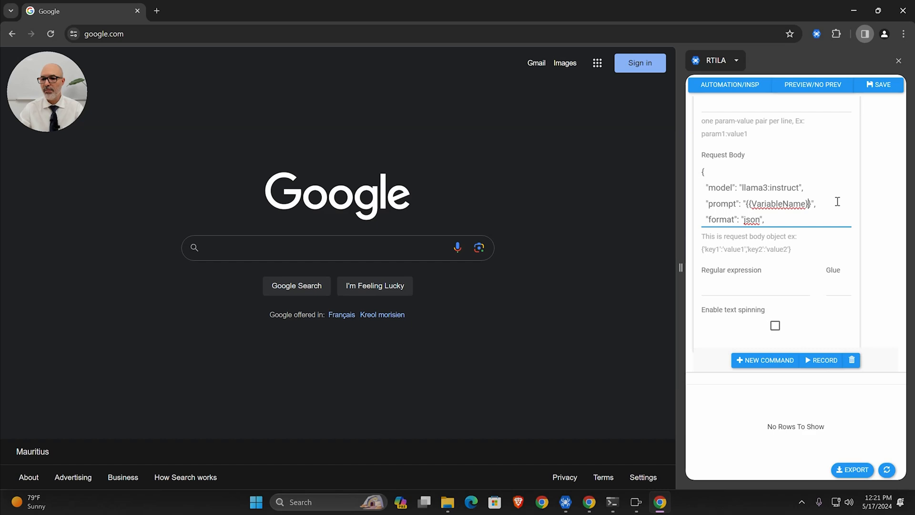
Set the request body prompt back to "what is 2 + 2 ?" for llama3:instruct
{"action": "double_click", "coordinate": [779, 204]}
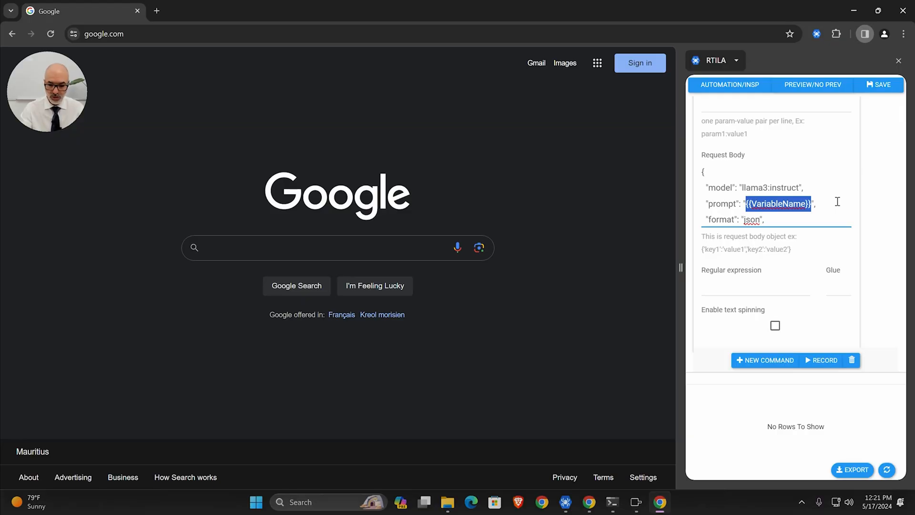
{"action": "type", "text": "what \","}
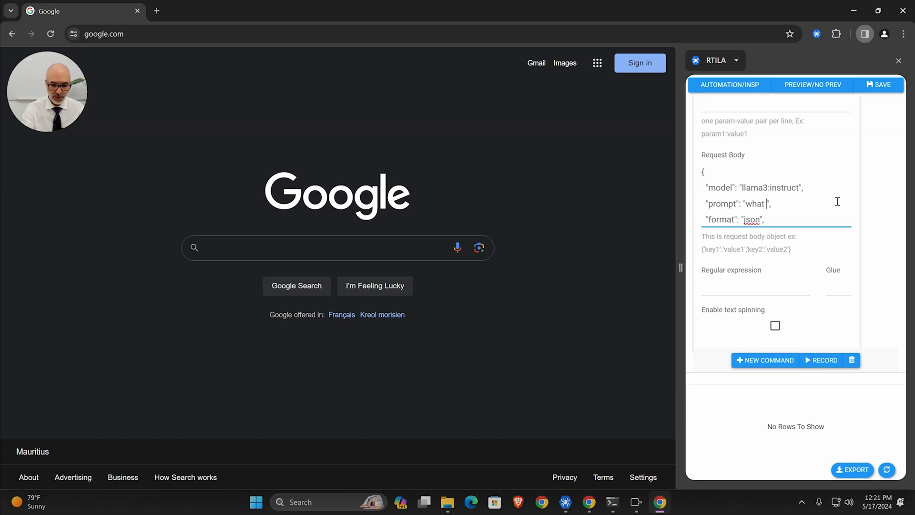
{"action": "type", "text": "is 2"}
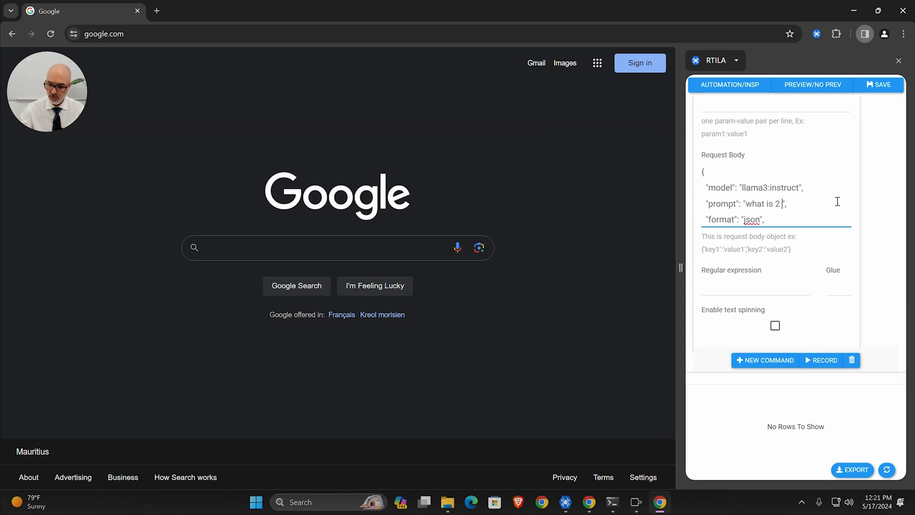
{"action": "type", "text": "+ 2 ?"}
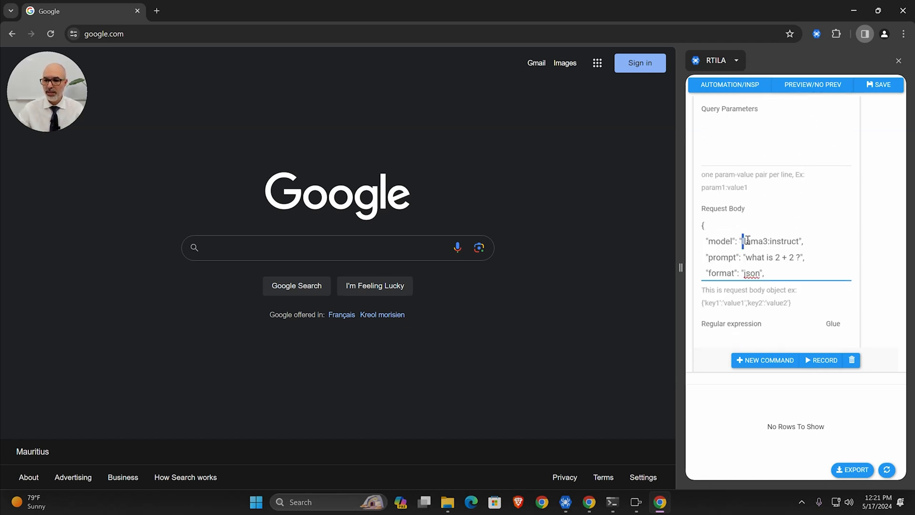
{"action": "double_click", "coordinate": [771, 242]}
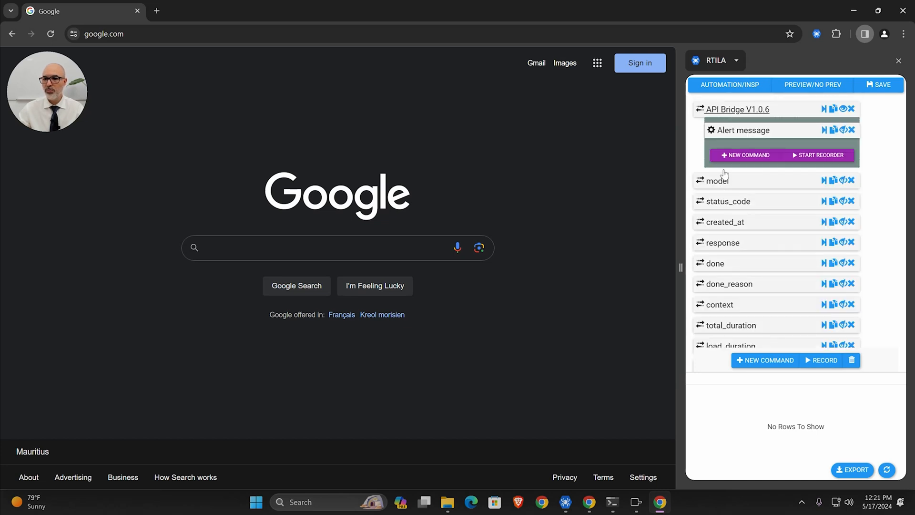
Review the Alert message command and the response variable's Dynamic expression reading the API Bridge result's response field
{"action": "left_click", "coordinate": [742, 130]}
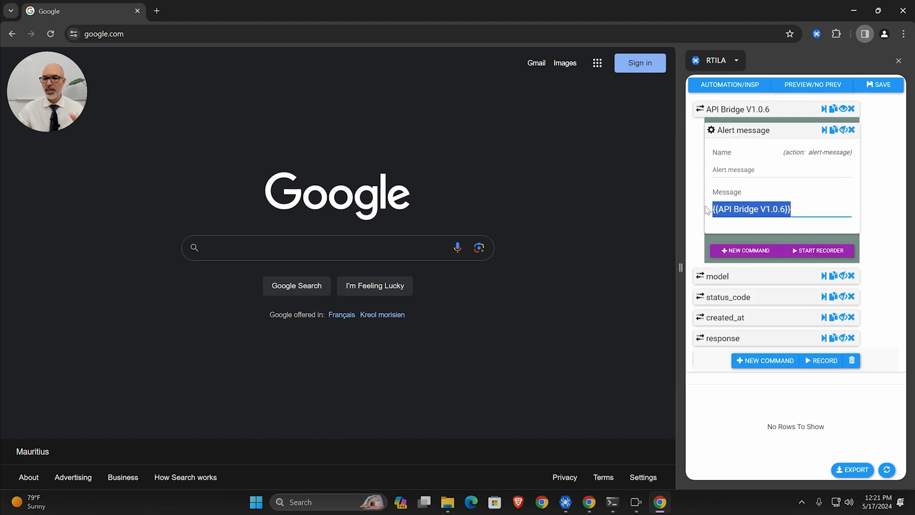
{"action": "left_click", "coordinate": [742, 129]}
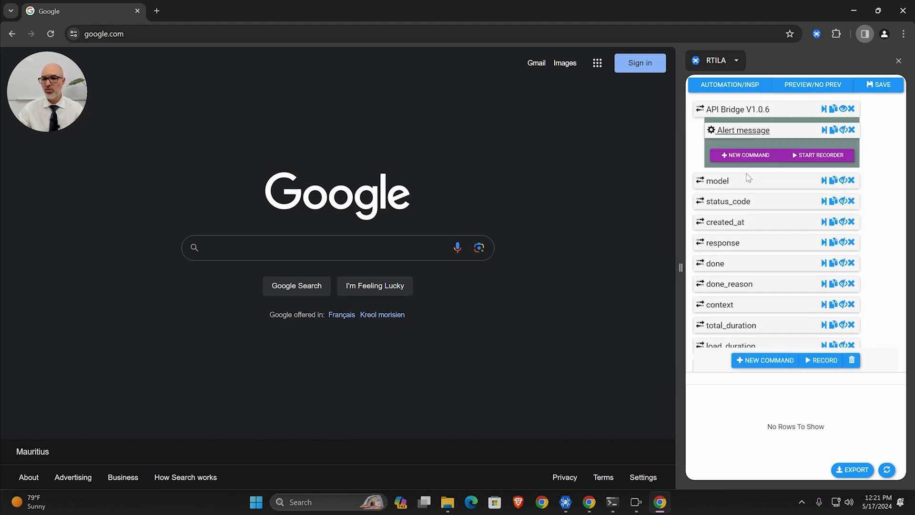
{"action": "mouse_move", "coordinate": [724, 186]}
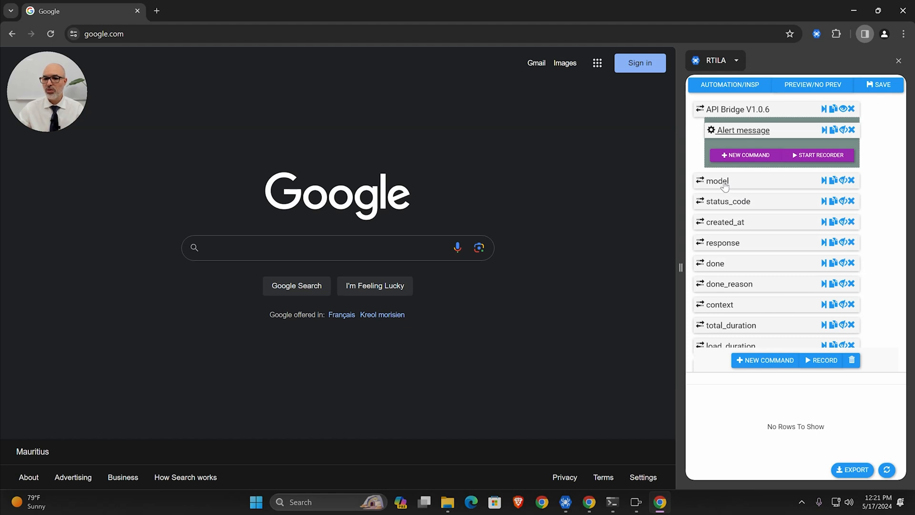
{"action": "mouse_move", "coordinate": [731, 214]}
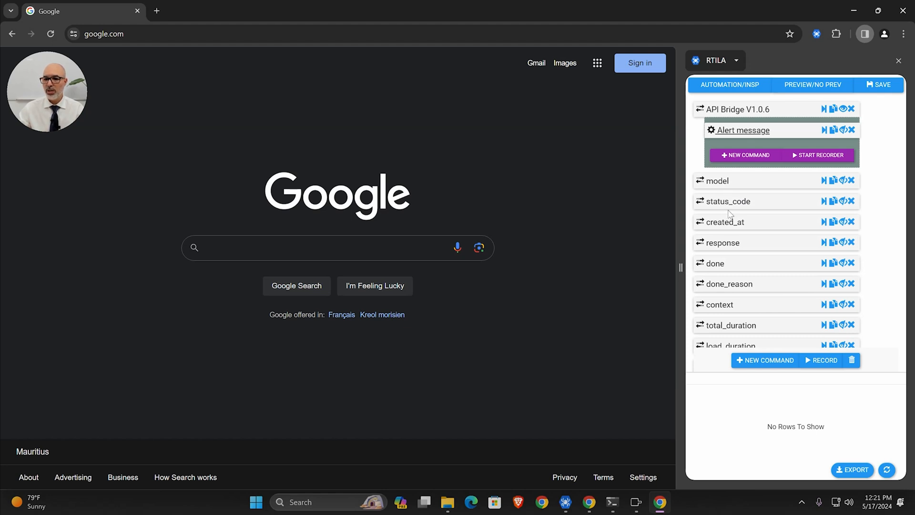
{"action": "left_click", "coordinate": [721, 242]}
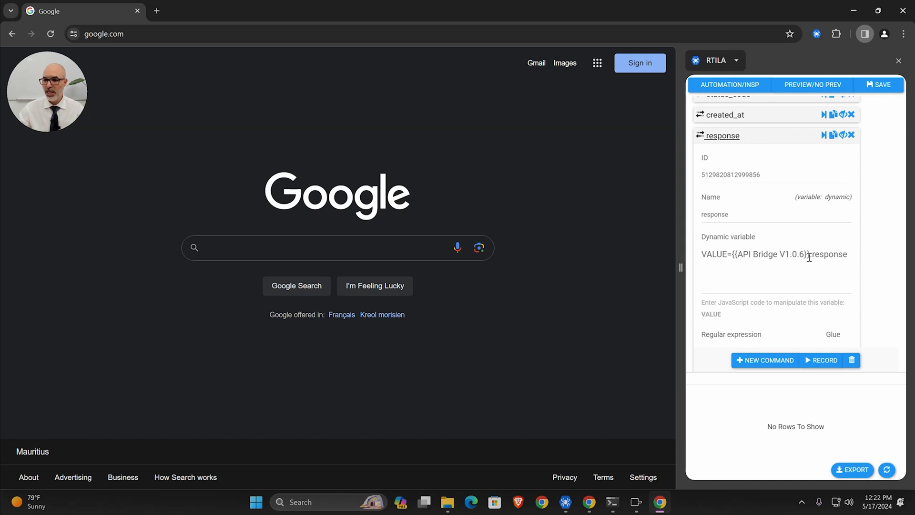
{"action": "double_click", "coordinate": [818, 253]}
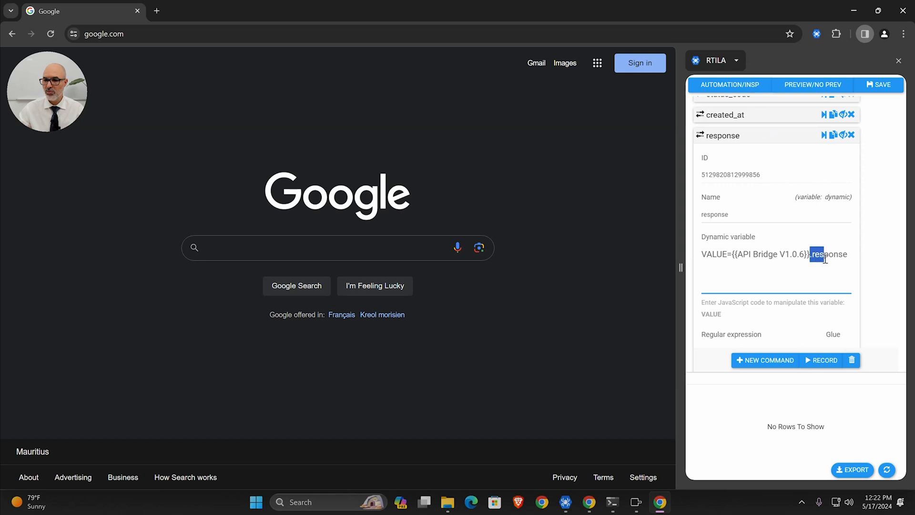
{"action": "left_click", "coordinate": [723, 135]}
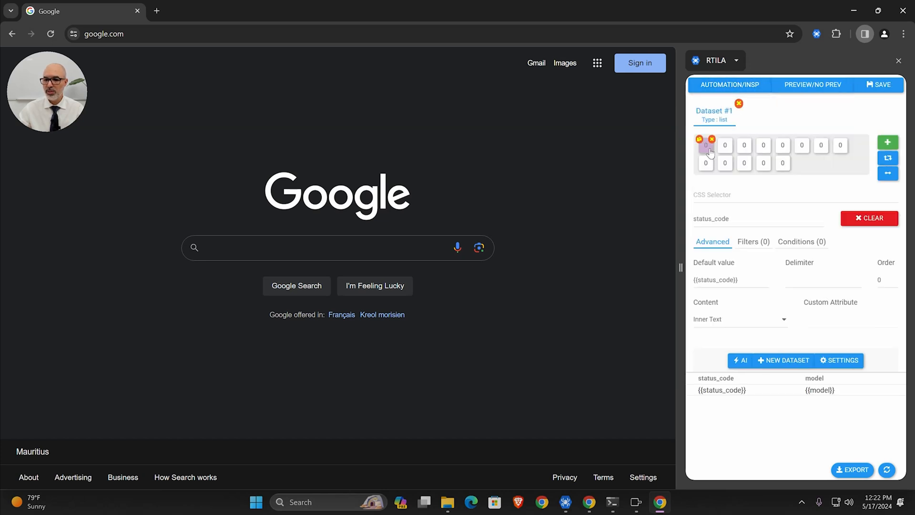
{"action": "left_click", "coordinate": [724, 145]}
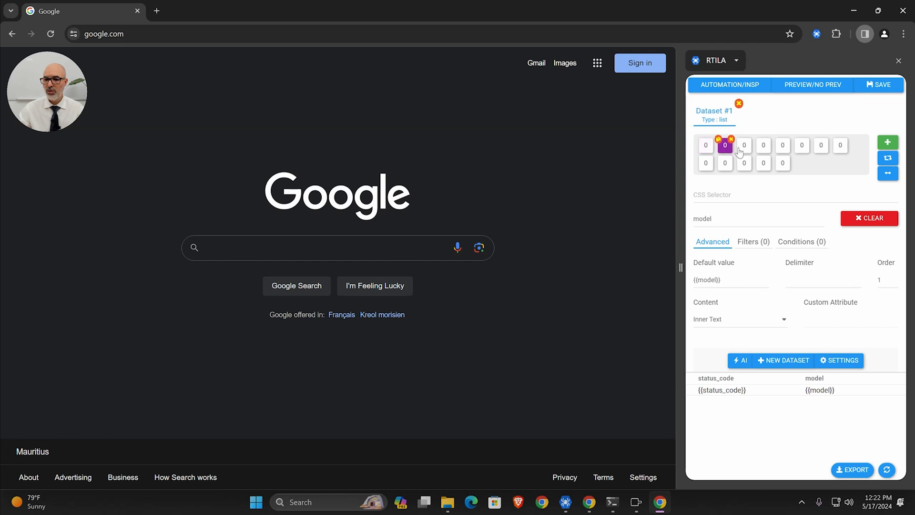
{"action": "left_click", "coordinate": [763, 145]}
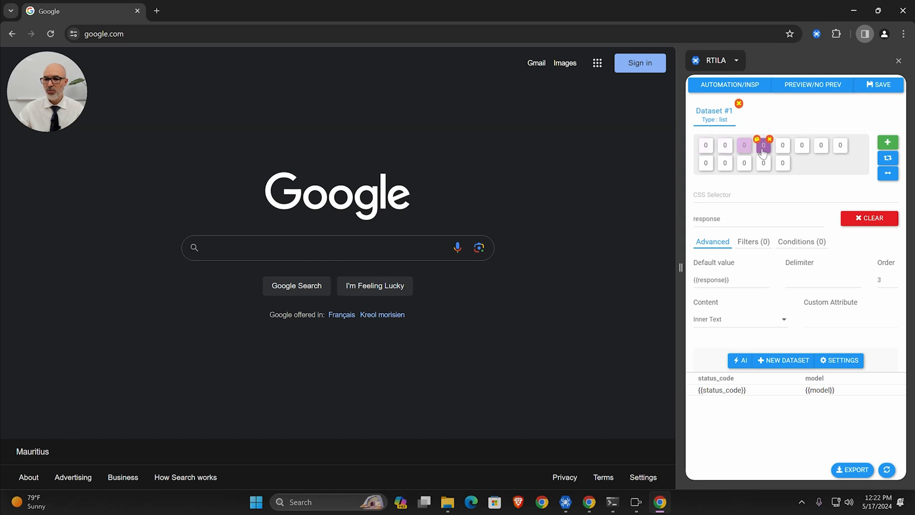
{"action": "left_click", "coordinate": [801, 145]}
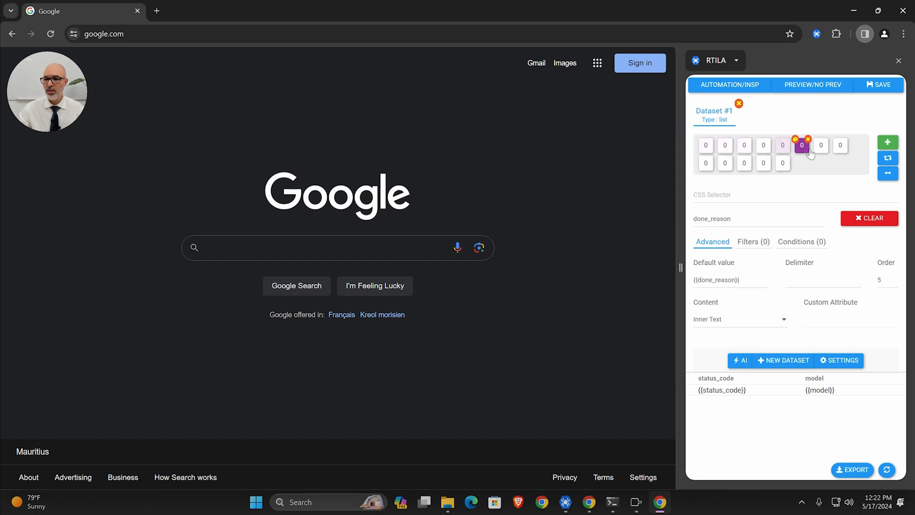
{"action": "left_click", "coordinate": [820, 145]}
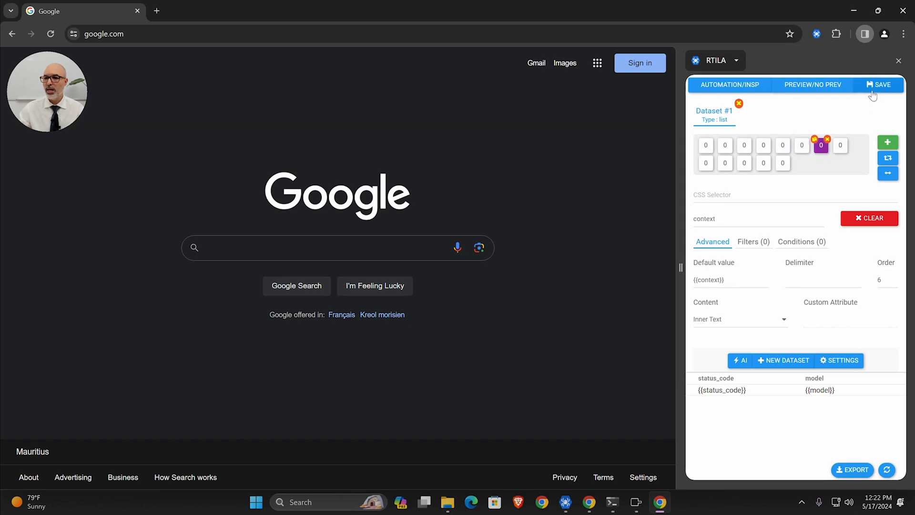
{"action": "left_click", "coordinate": [729, 85]}
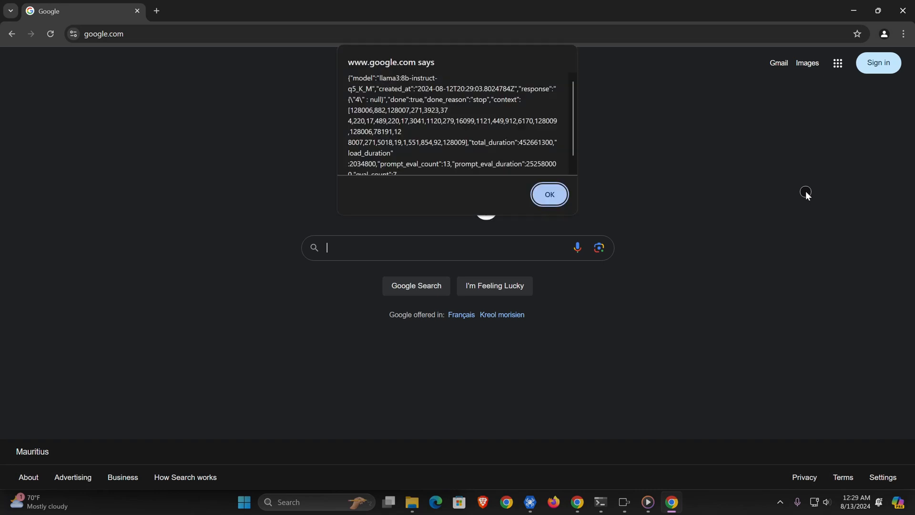
{"action": "mouse_move", "coordinate": [389, 100]}
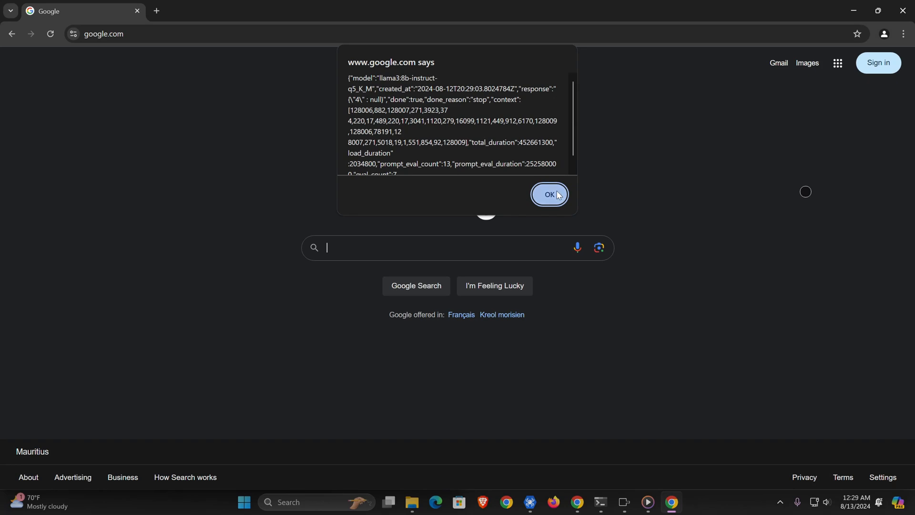
Dismiss the alert showing llama3's JSON reply and return to the projects list
{"action": "left_click", "coordinate": [547, 193]}
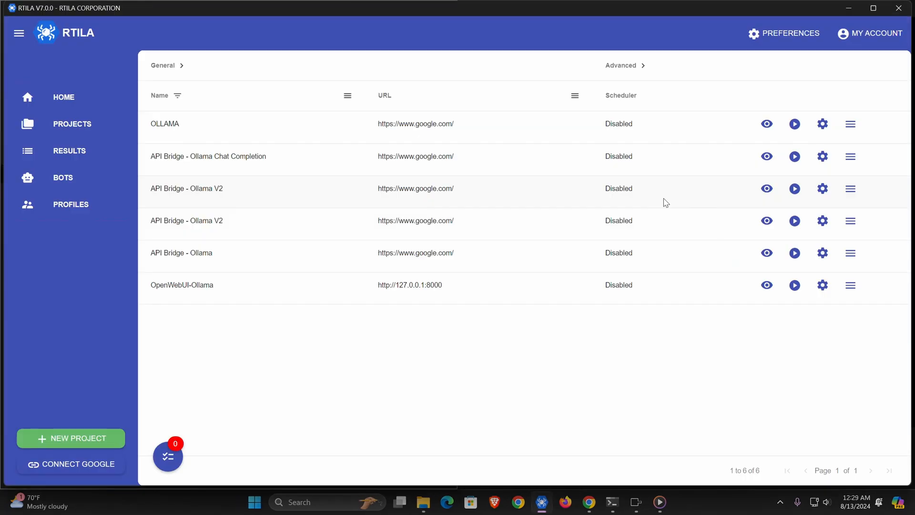
Show the Results Dataset #1 table at full width: status 200, llama3, response {"4": null}, done true
{"action": "left_click", "coordinate": [68, 150]}
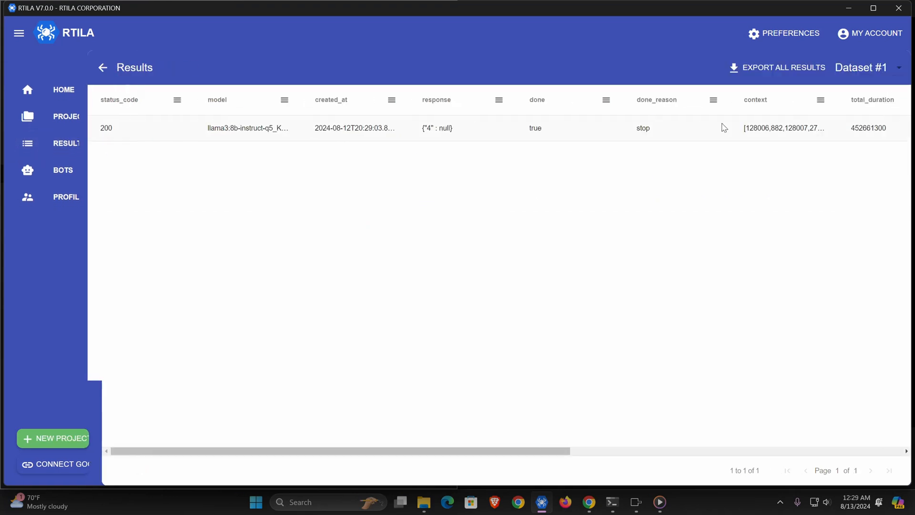
{"action": "left_click", "coordinate": [18, 32]}
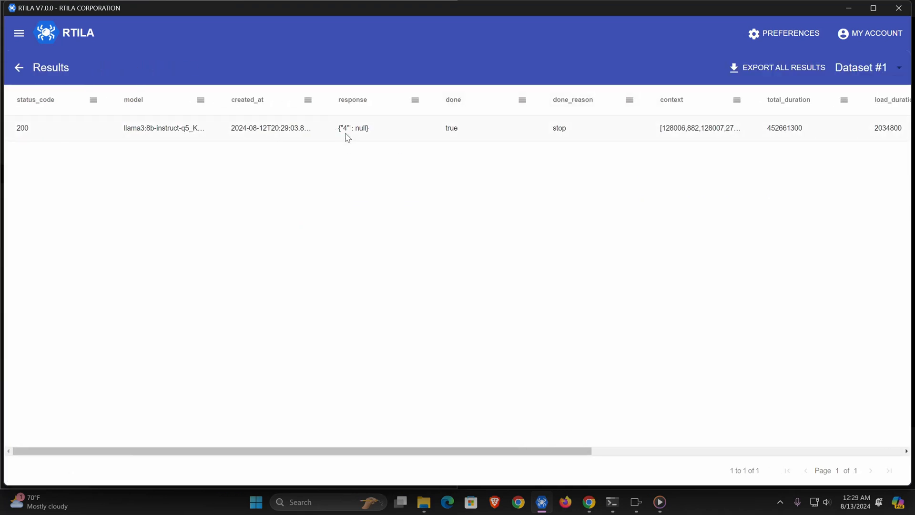